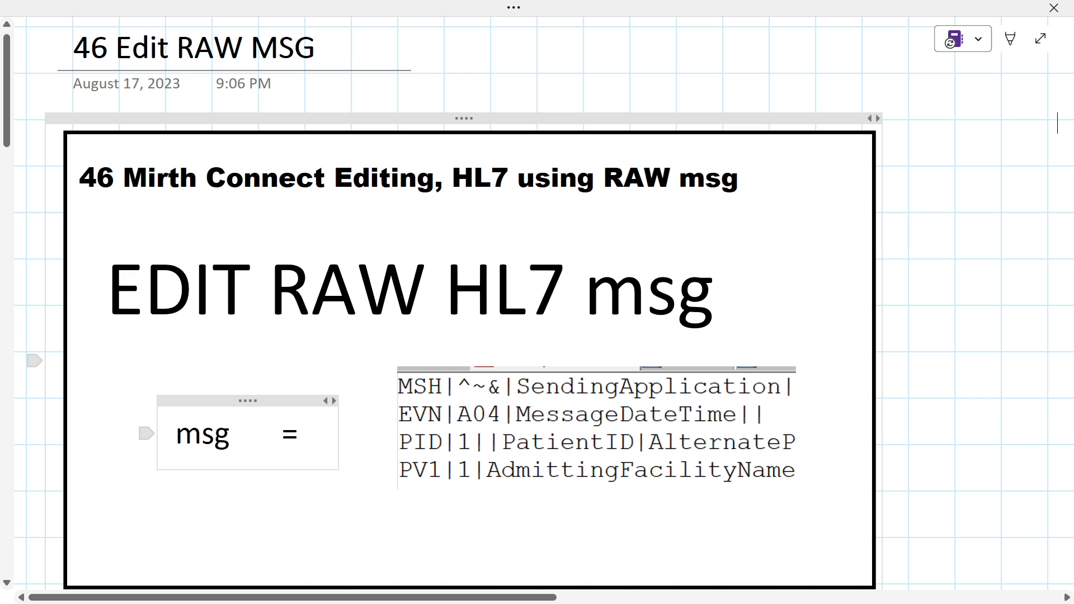
- Leave the OneNote '46 Edit RAW MSG' page and bring Mirth Connect Administrator to the front
double_click(202, 434)
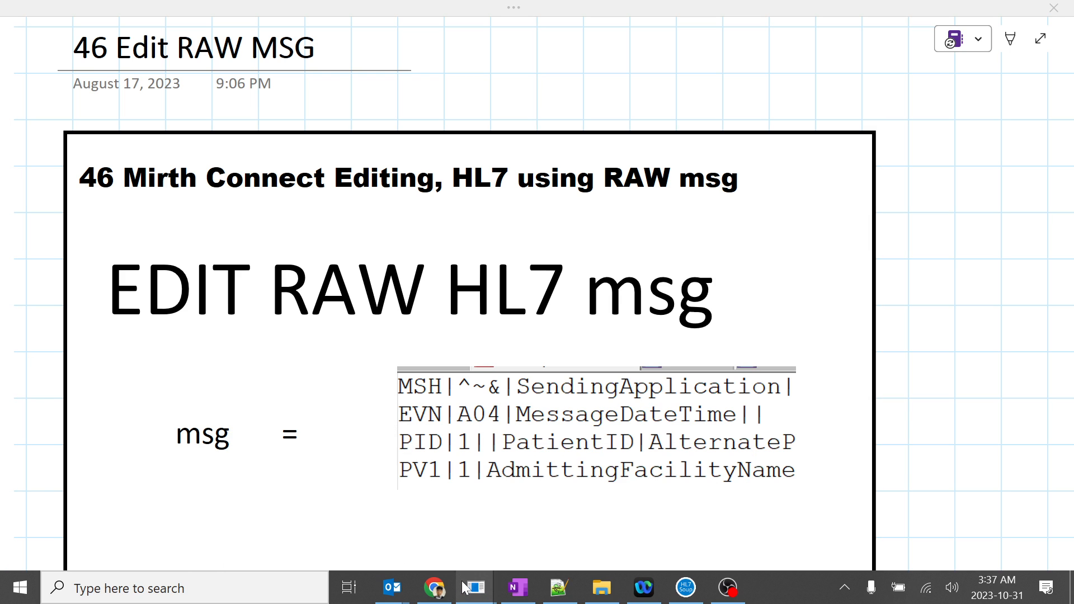
left_click(473, 586)
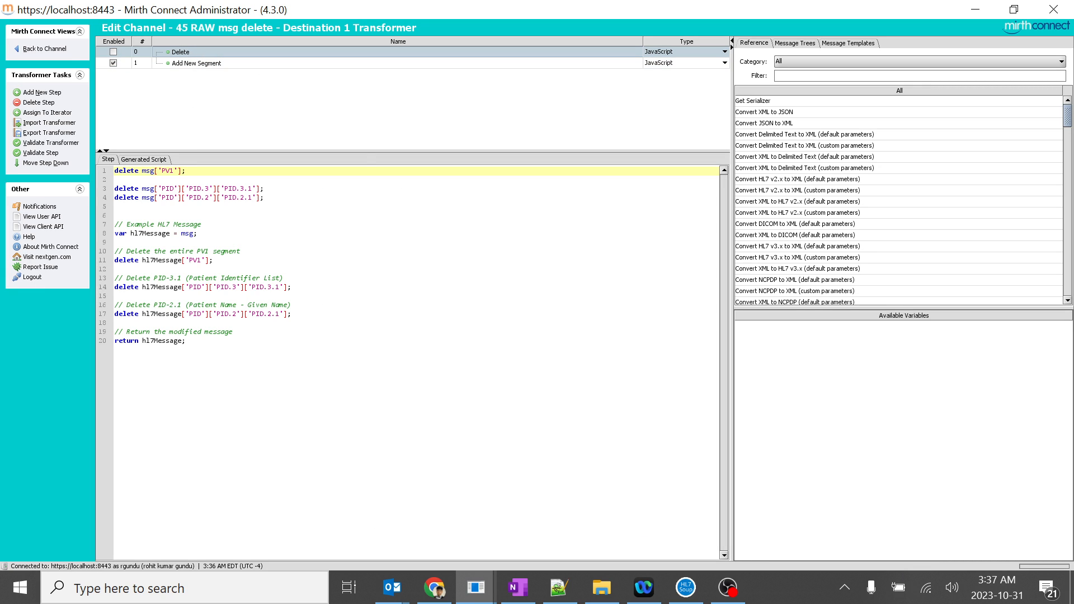
- Write msg['PID']['PID.5']['PID.5.1'] in the Add New Segment step, copying the path from the Delete step
left_click(199, 63)
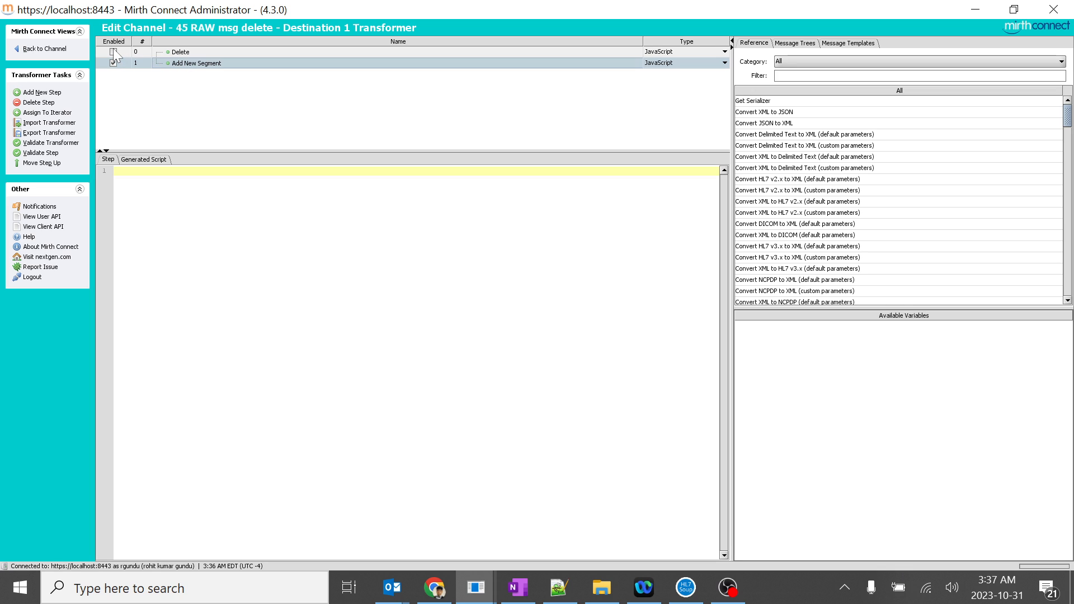
left_click(112, 51)
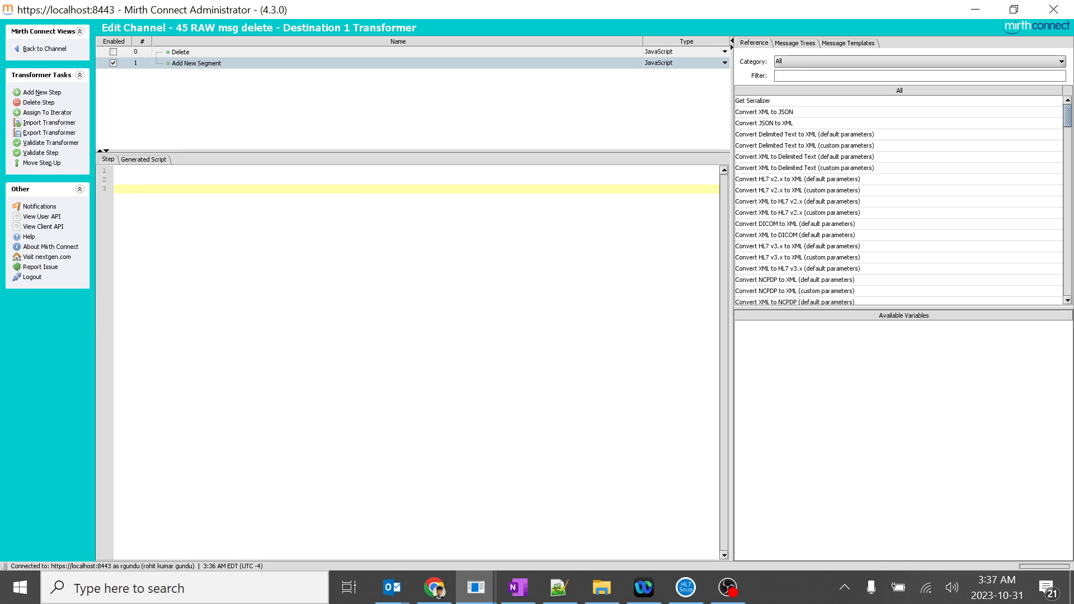
type("msg['PID']['PID.3']['PID.3.1'];")
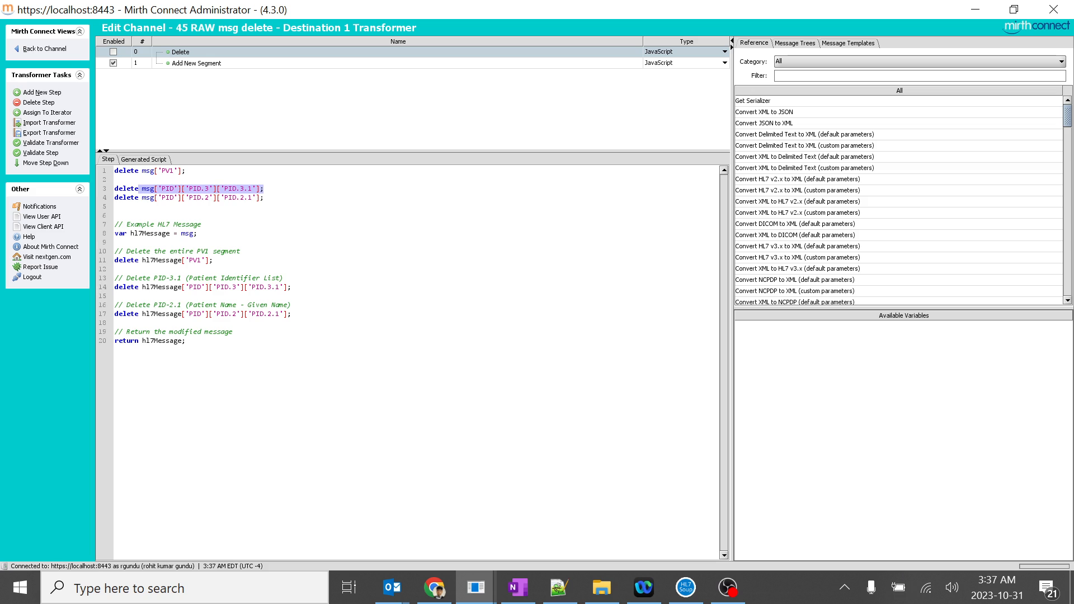
mouse_move(247, 46)
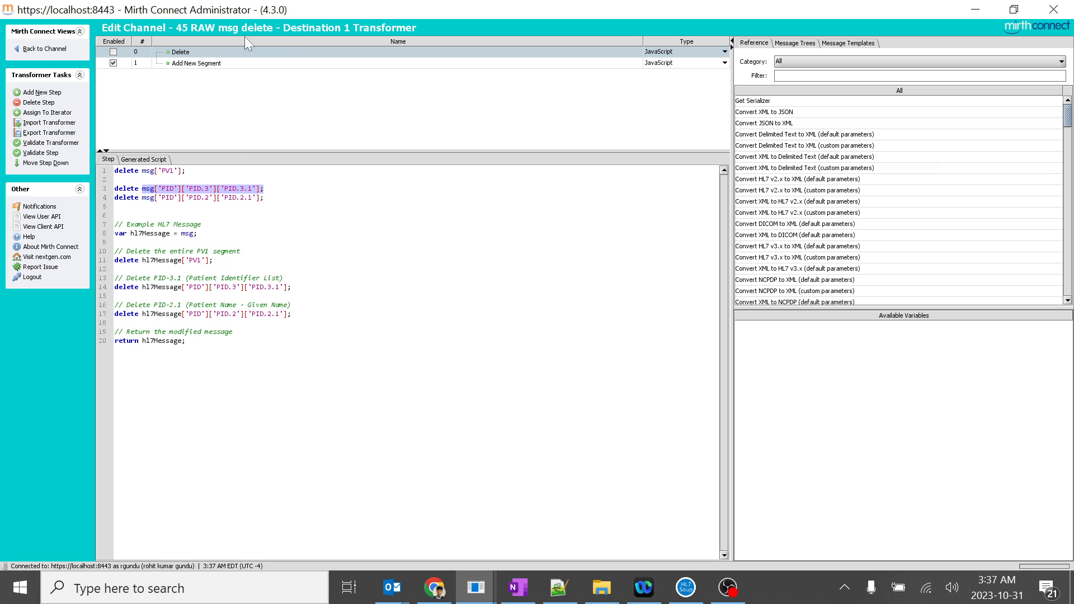
left_click(197, 63)
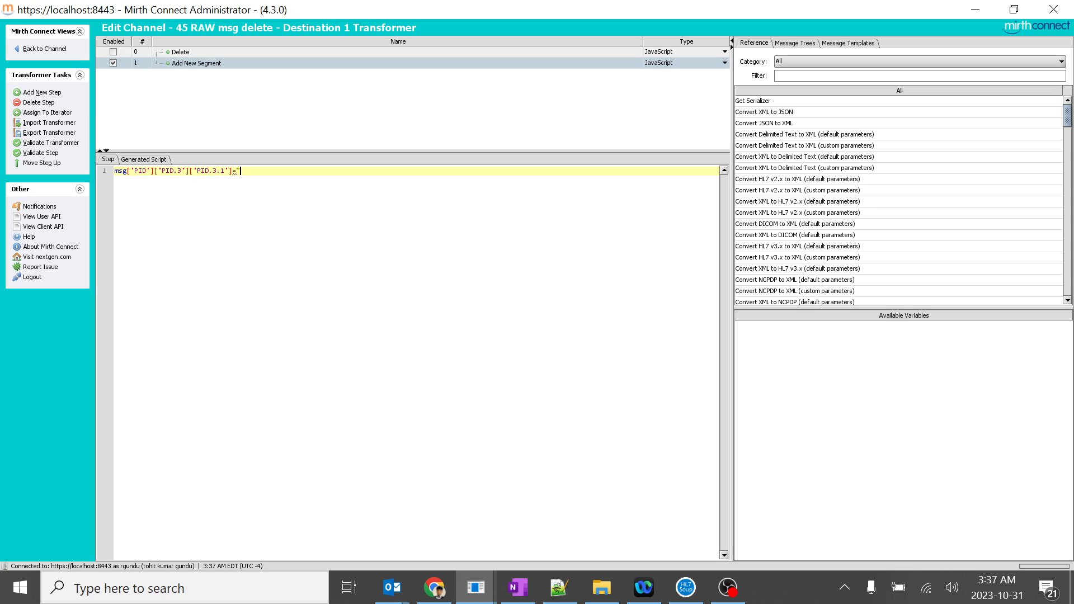
key("Backspace")
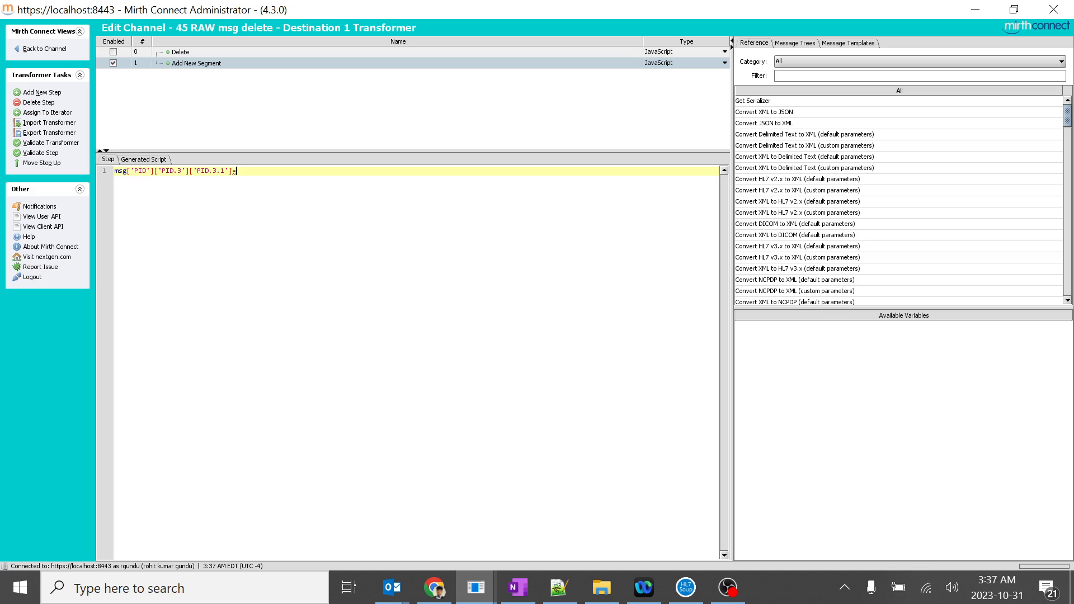
left_click(180, 51)
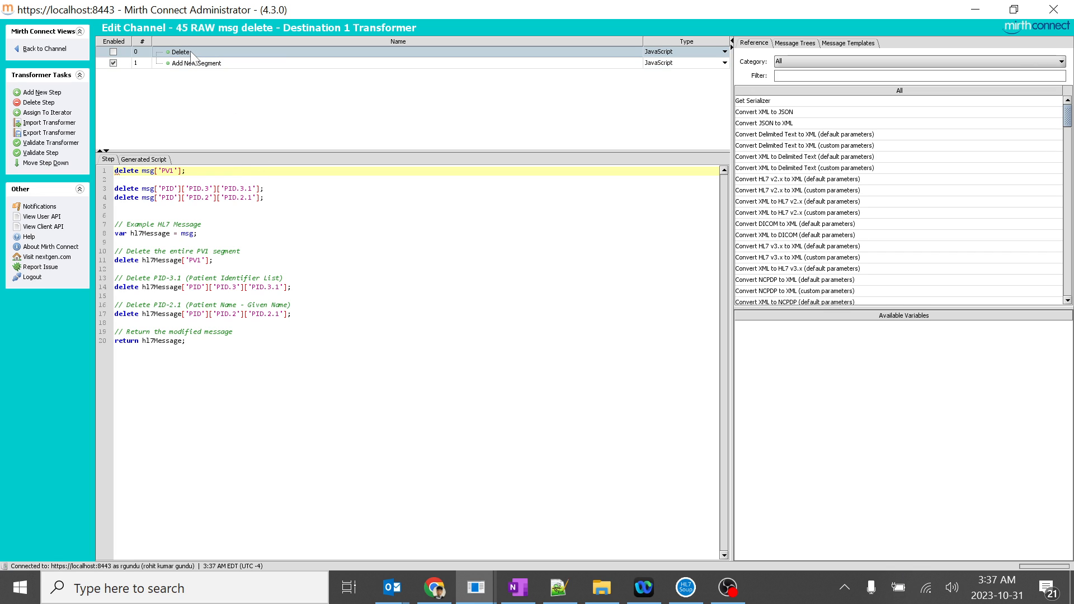
left_click(196, 63)
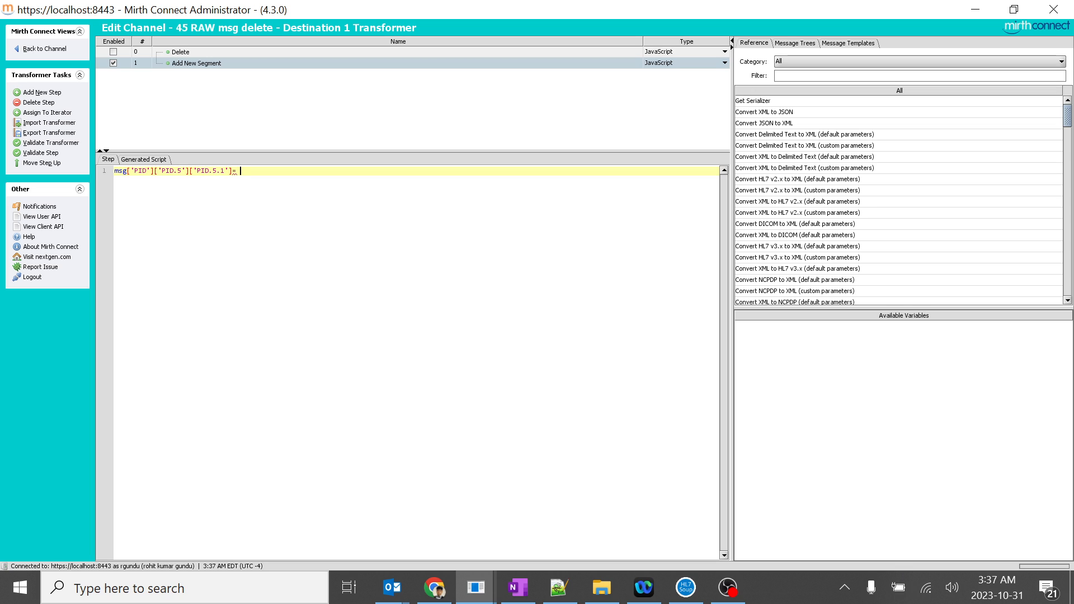
- Assign "The legend Sachin Tendulekr" to PID.5.1 and show the message trees
type("\"")
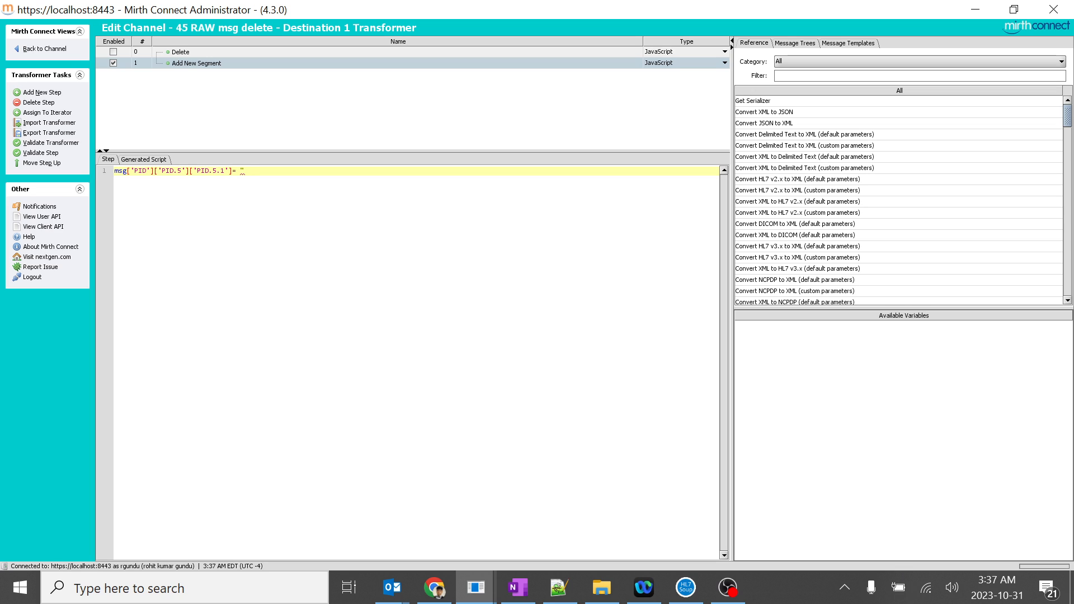
type("The leger")
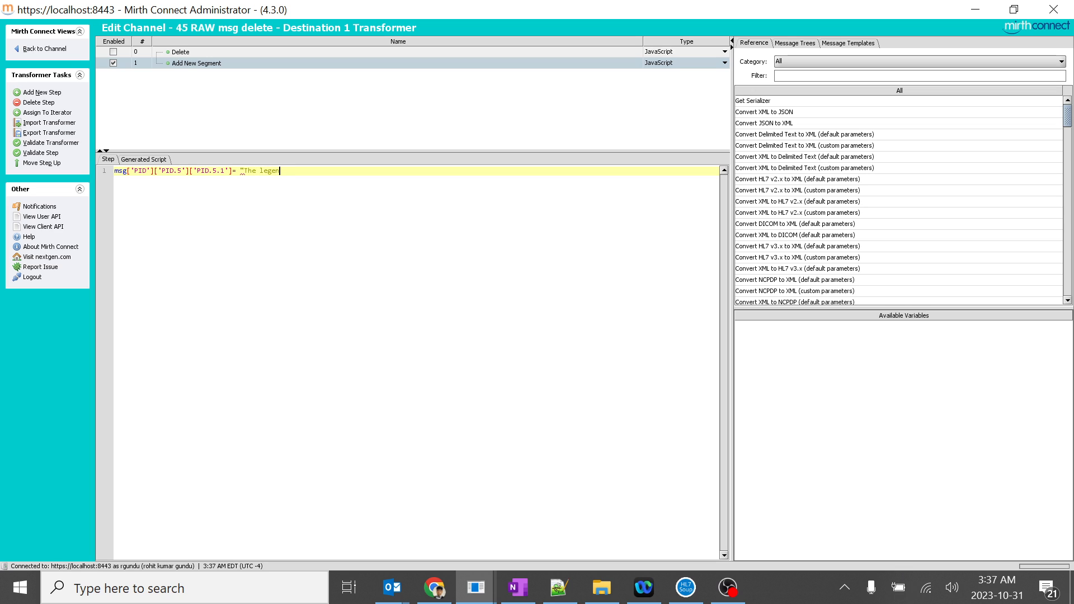
type("Sachin")
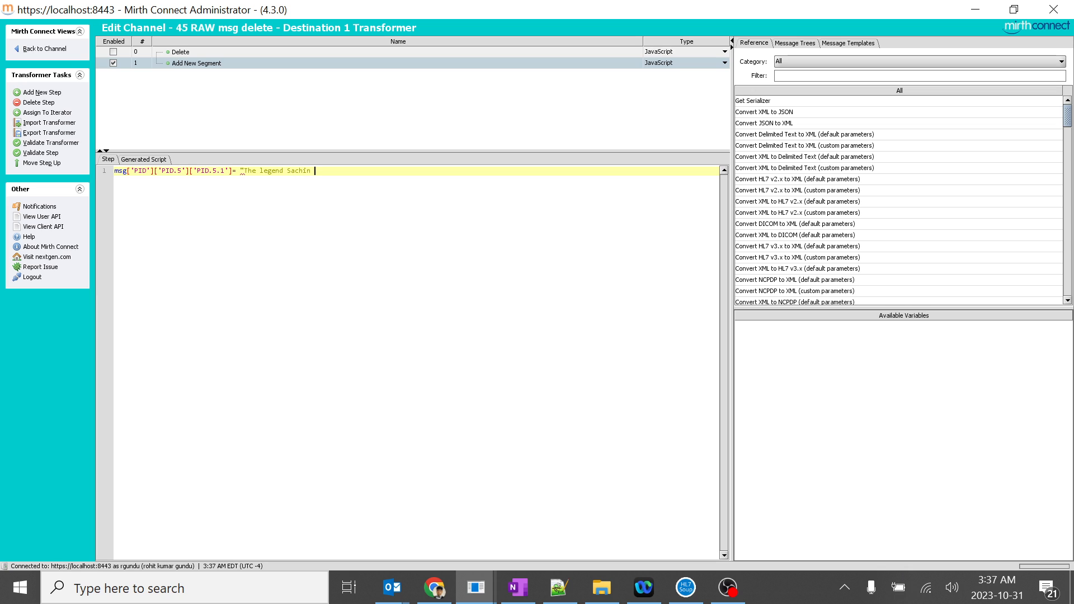
type("Tendulekr")
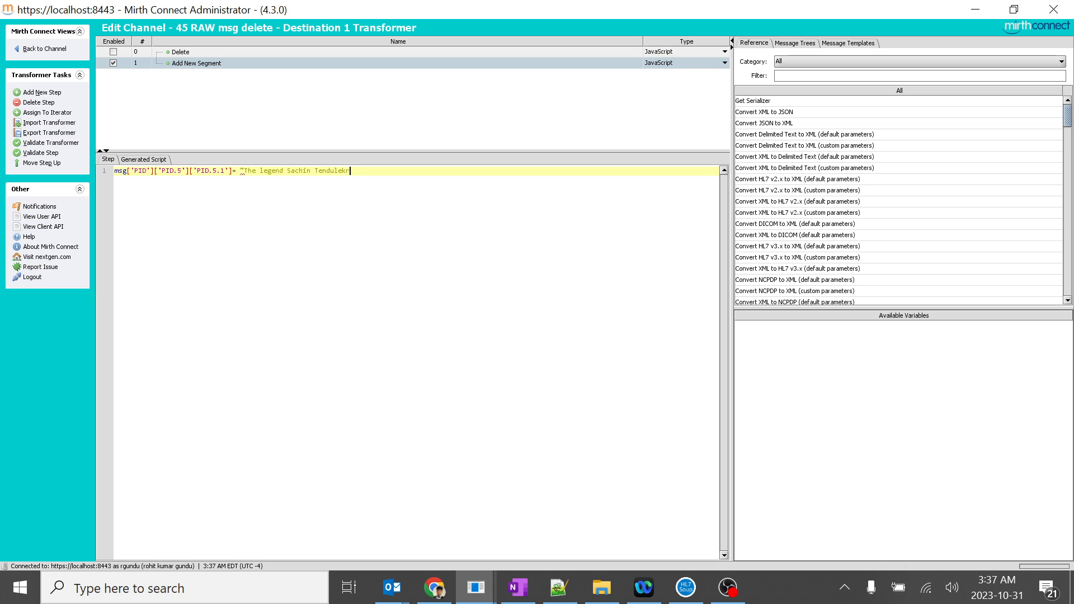
type("\";")
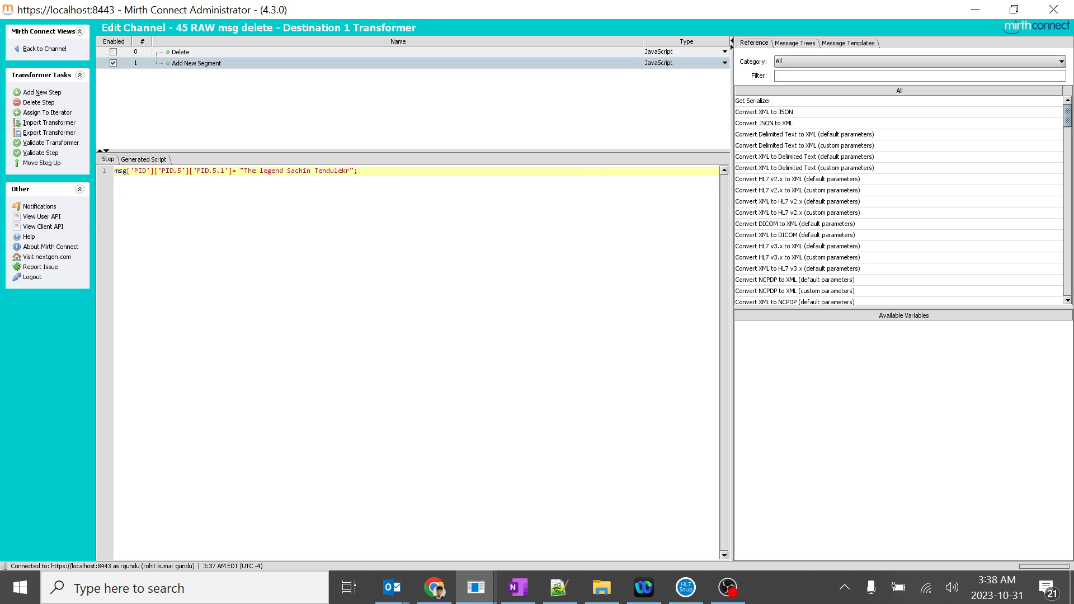
left_click(852, 42)
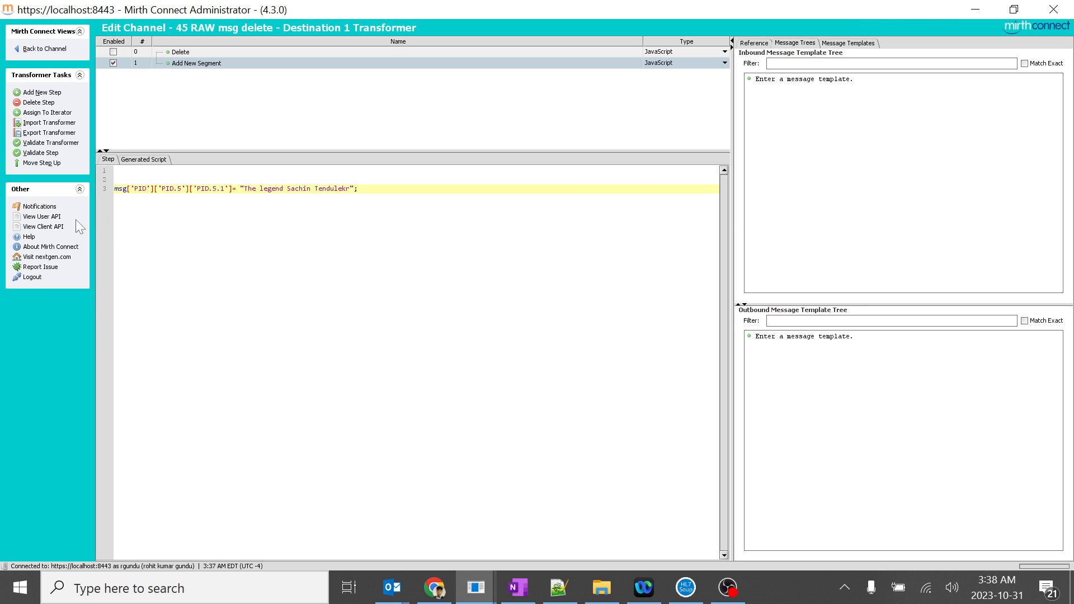
mouse_move(82, 226)
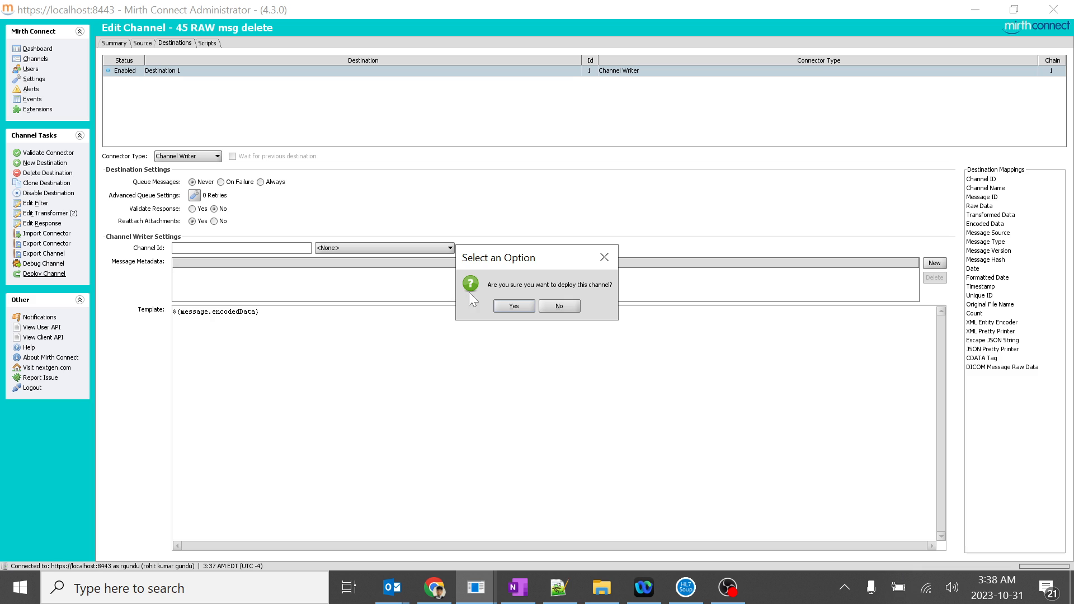
- Deploy the channel and refresh the 45 RAW msg delete channel's message list
left_click(513, 306)
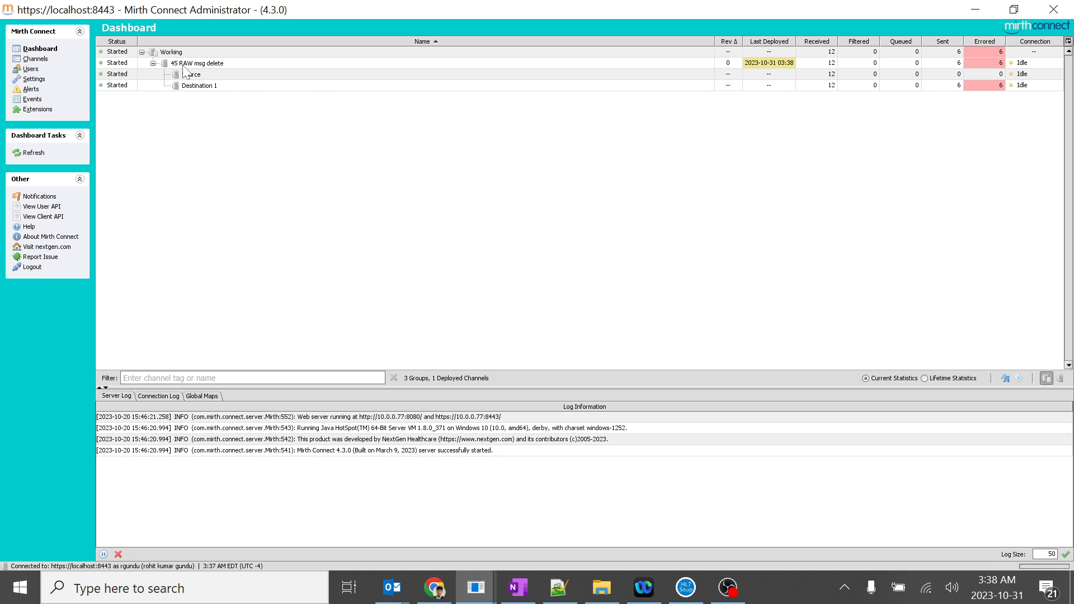
double_click(199, 63)
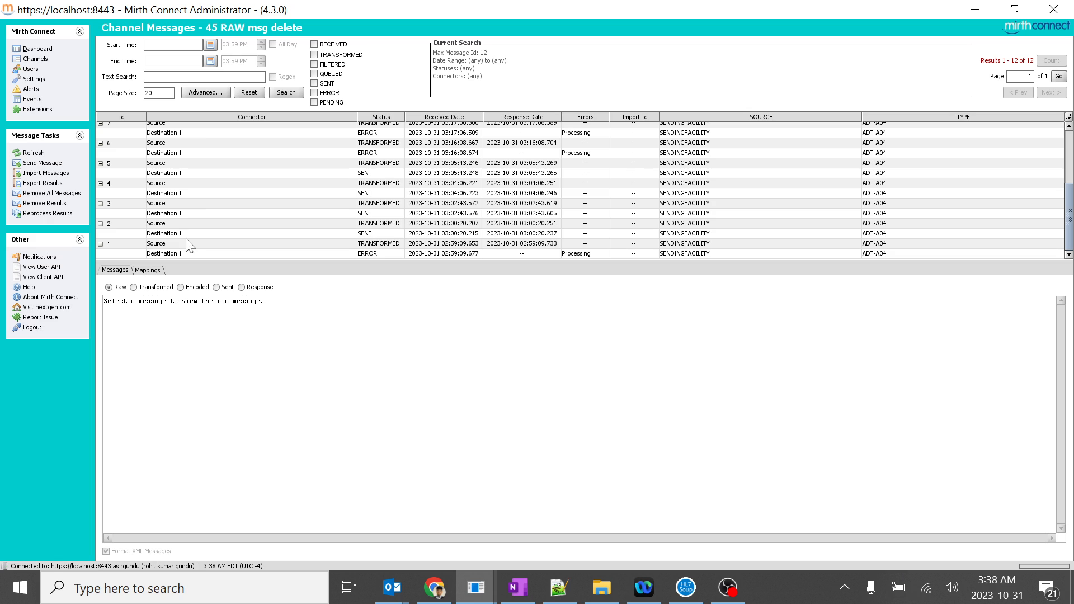
right_click(188, 243)
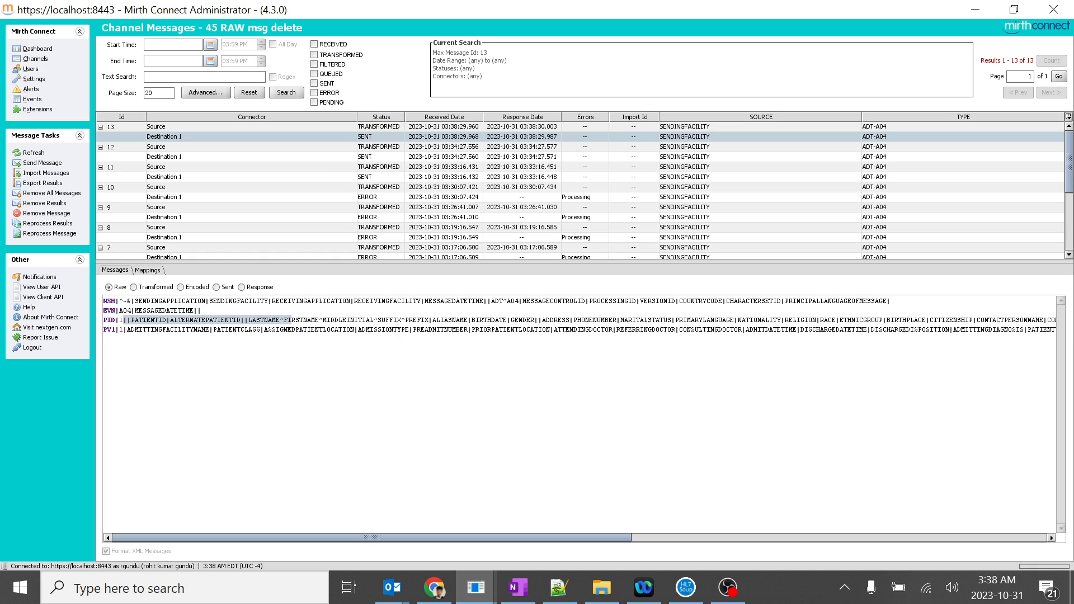
- View message 13's encoded output showing PID.5 as "The legend Sachin Tendulekr"
left_click_drag(246, 320, 367, 320)
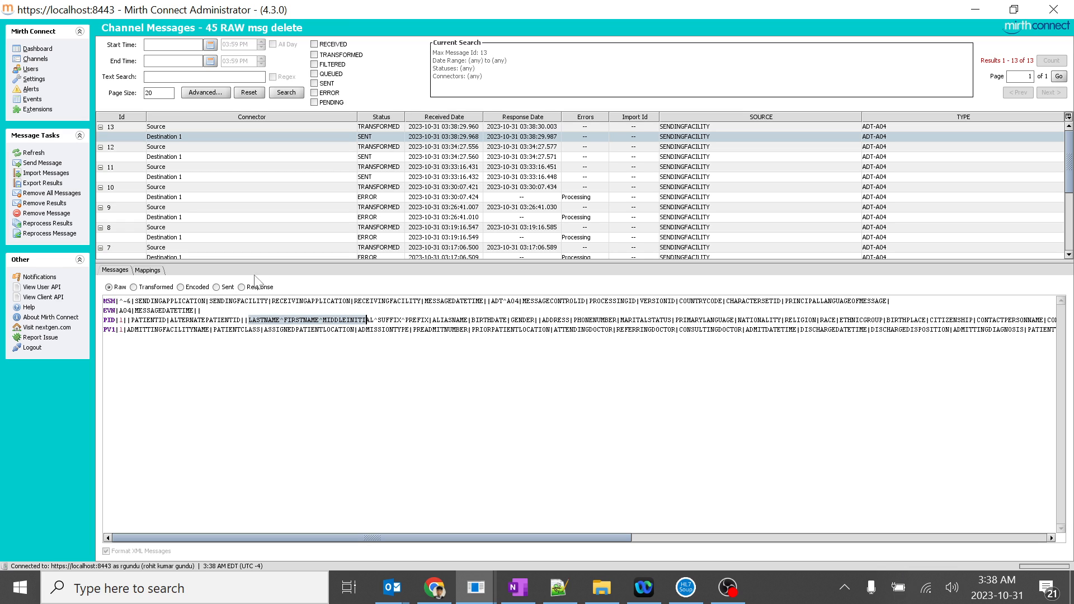
left_click(180, 287)
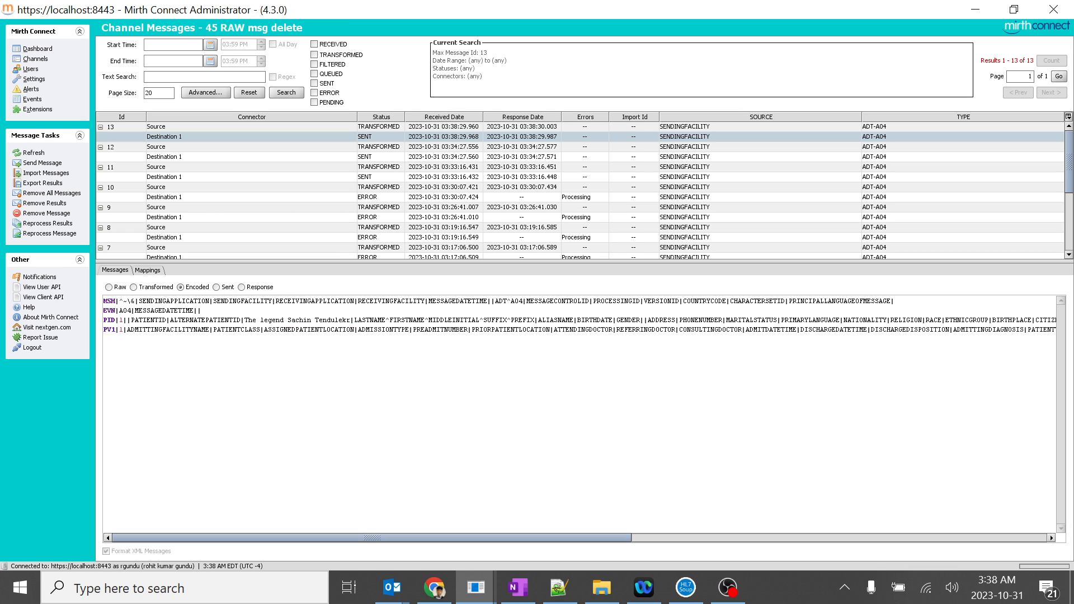
double_click(303, 320)
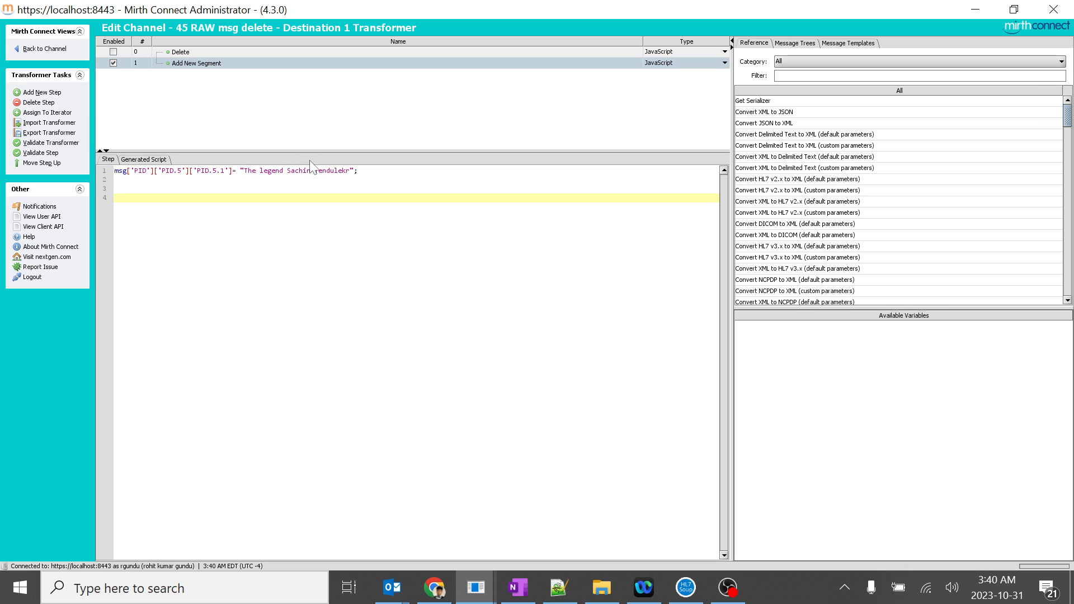
- Add msg['NK1']['NK1.2']['NK1.2.1'] = 'Deepika Padukone'; below the PID line and go back to redeploy
type("msg['NK1']['NK1.2']['NK1.2.1'] = 'Spouse Name';")
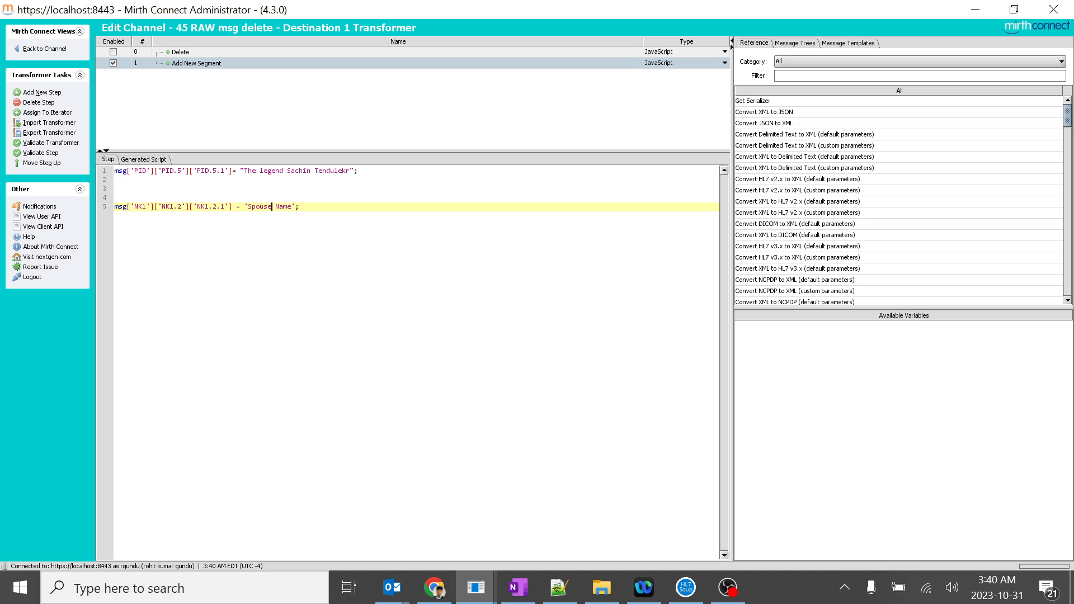
key("BackSpace")
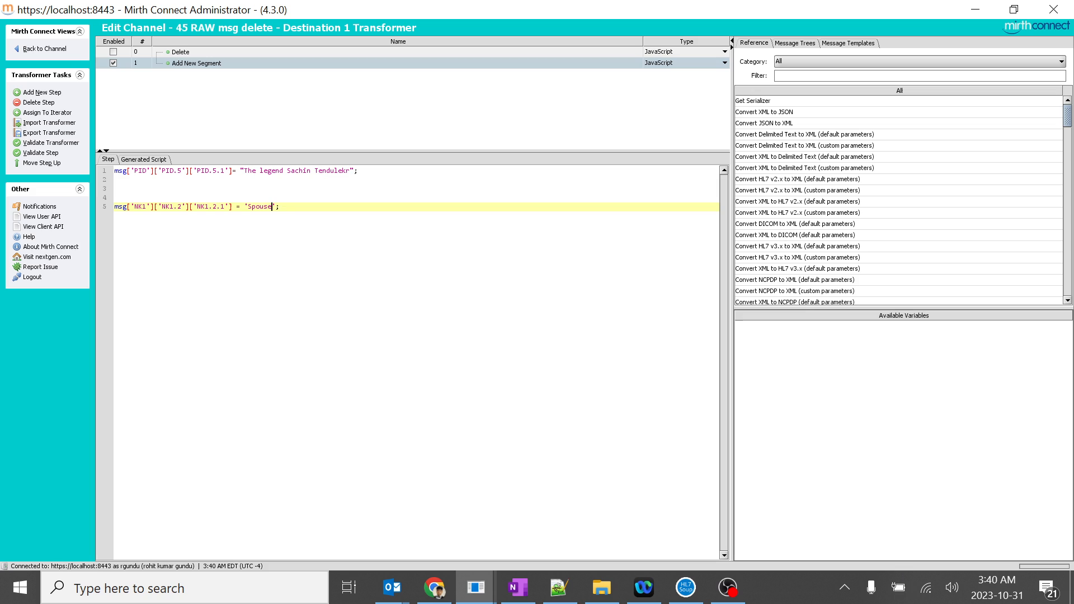
key("Backspace")
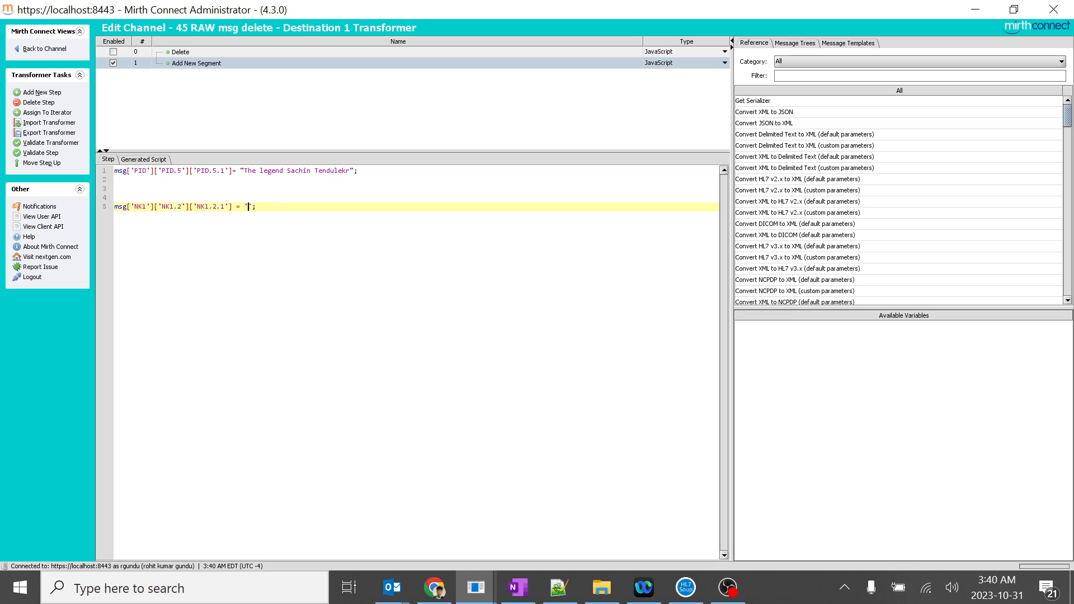
type("Deepika Padukone")
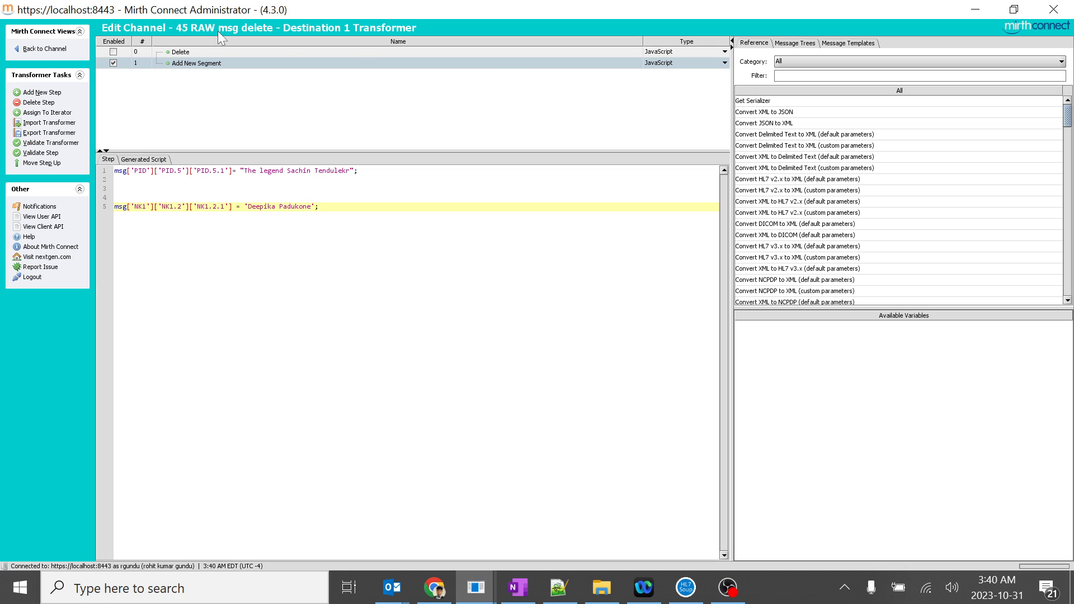
left_click(31, 40)
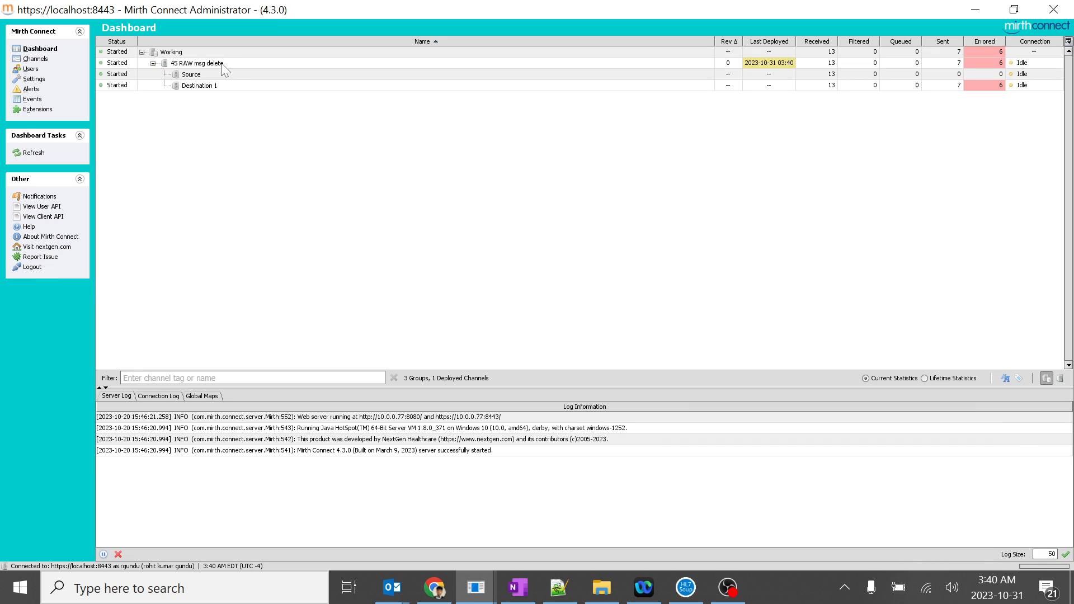
- Reprocess message 1 through Destination 1
double_click(199, 62)
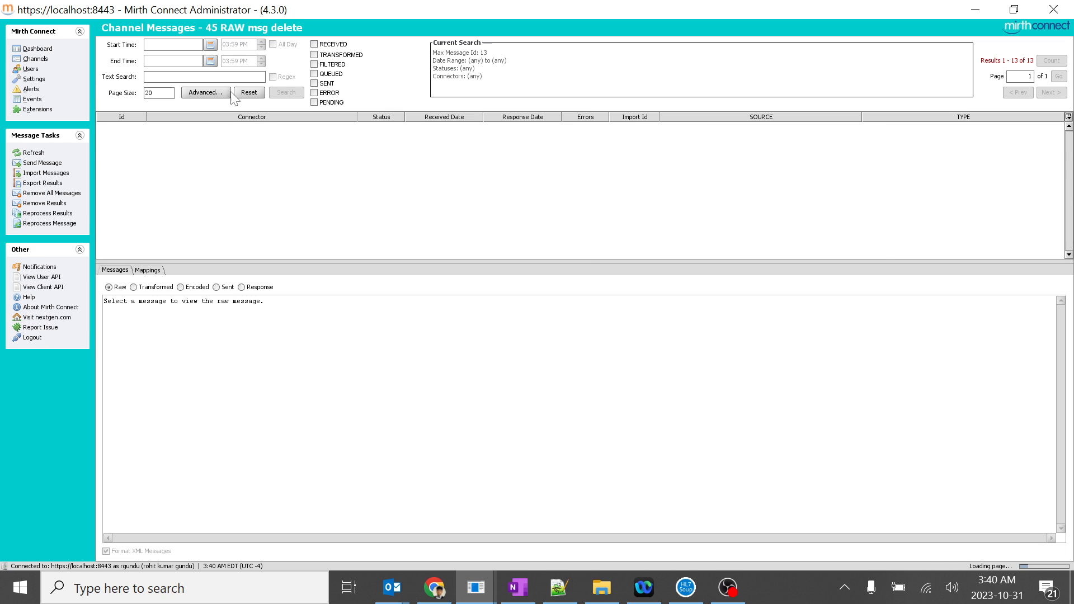
left_click(286, 92)
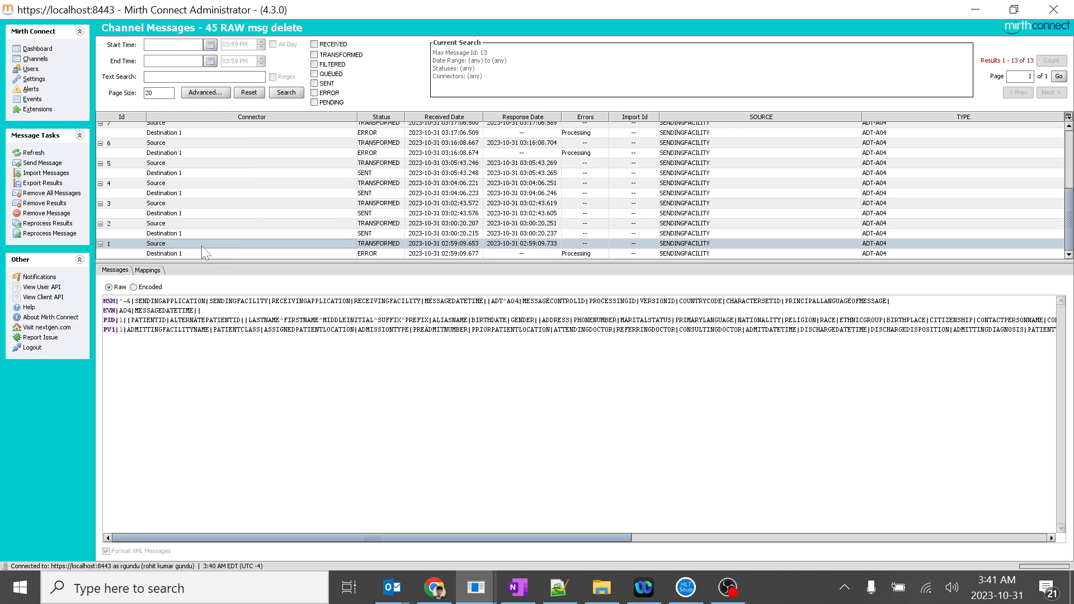
left_click(49, 232)
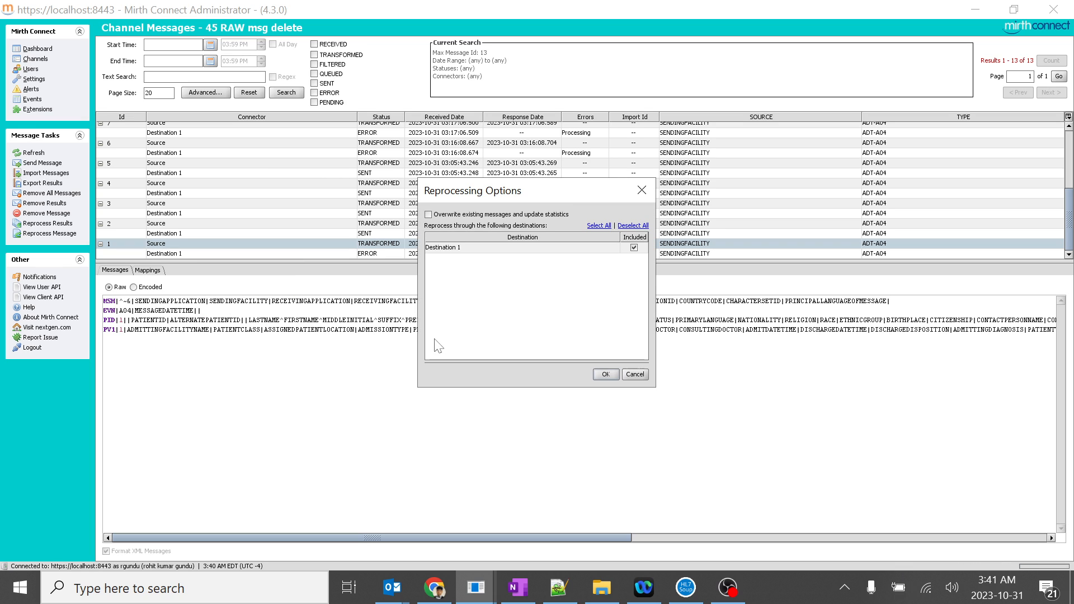
left_click(605, 373)
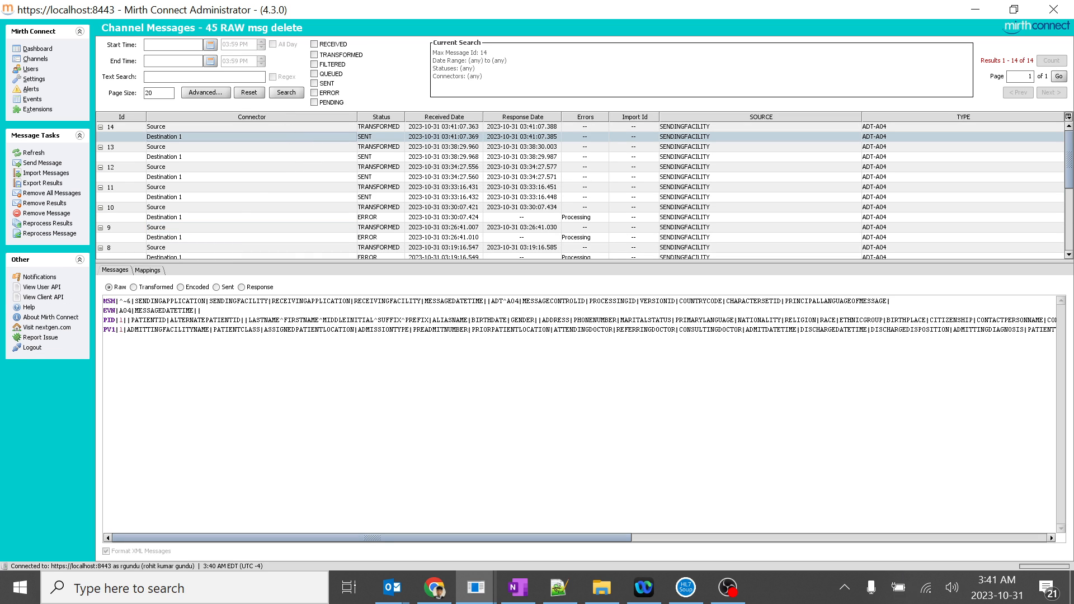
- Check the encoded output shows the NK1 'Deepika Padukone' segment, then go to the channel's destinations
left_click(180, 286)
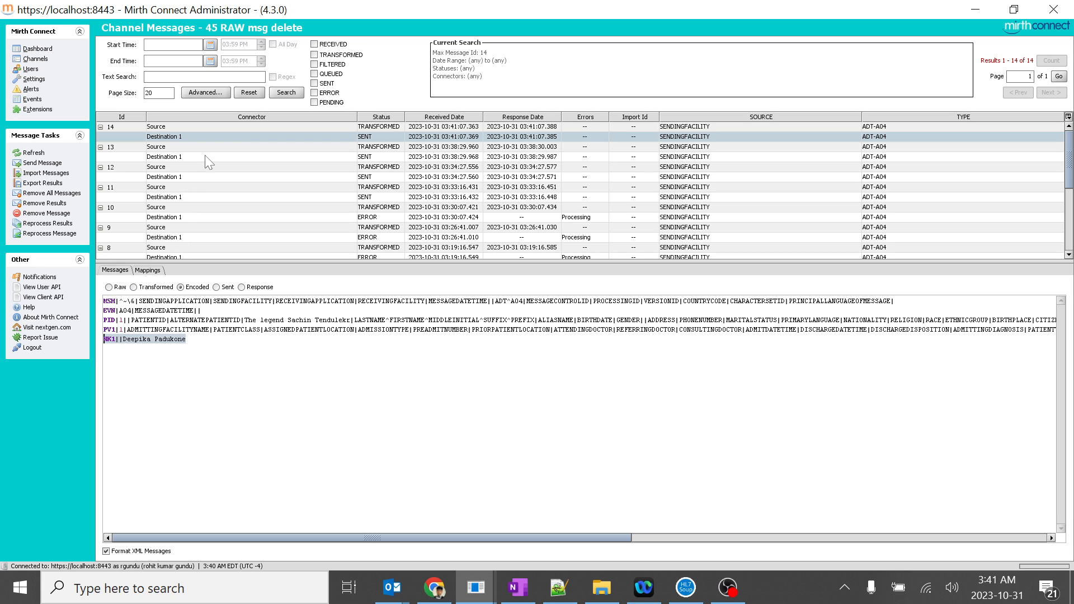
left_click(31, 58)
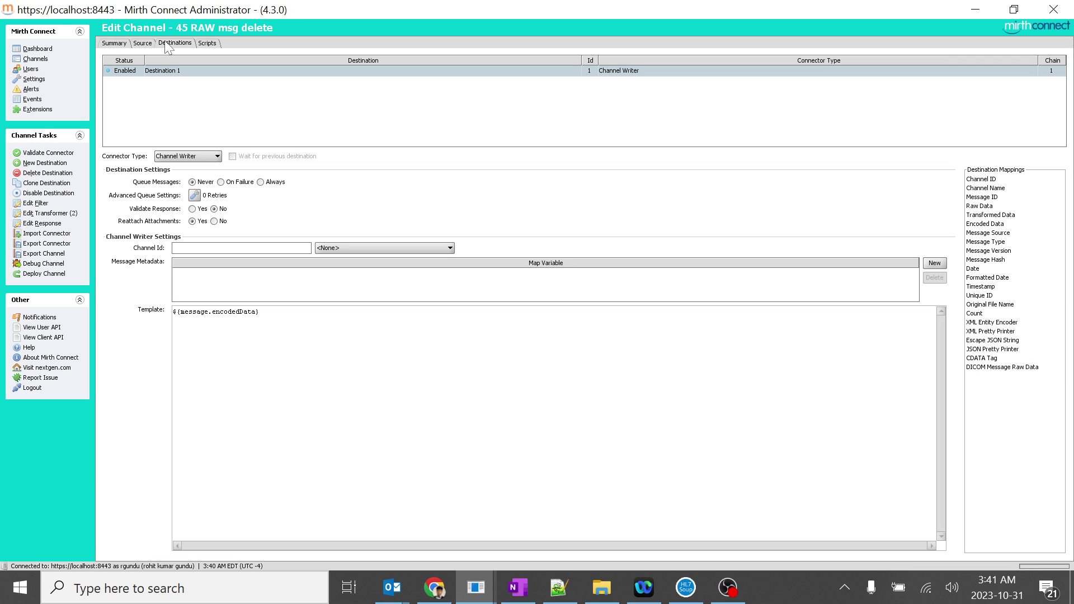
- Edit the duplicated line to msg['ZK1']['ZK1.22']['ZK1.22.1'] = 'Narendra Modi'; in the Add New Segment step
left_click(33, 213)
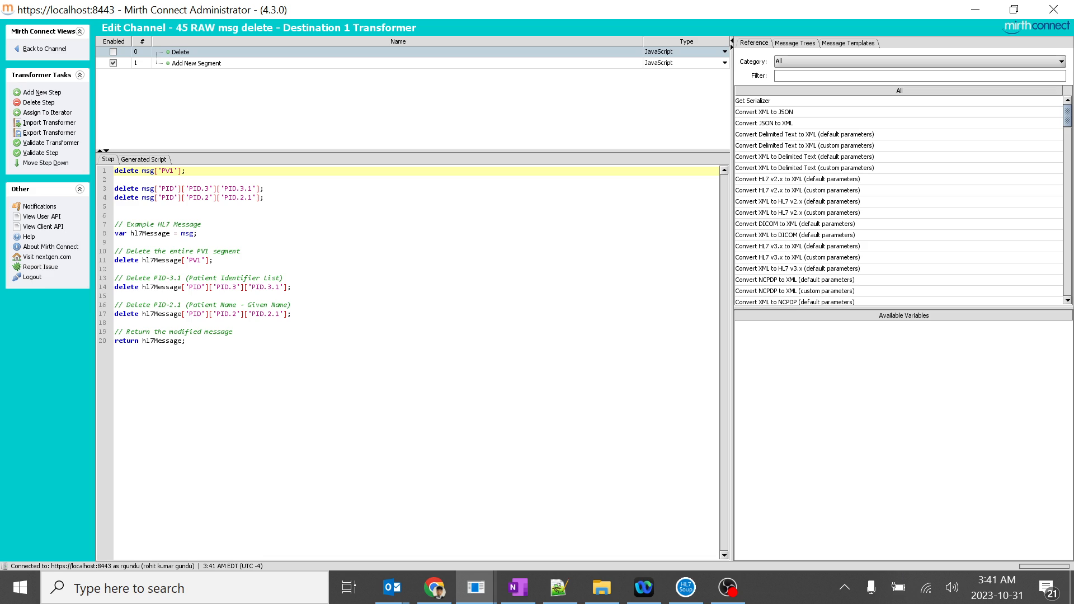
left_click(197, 63)
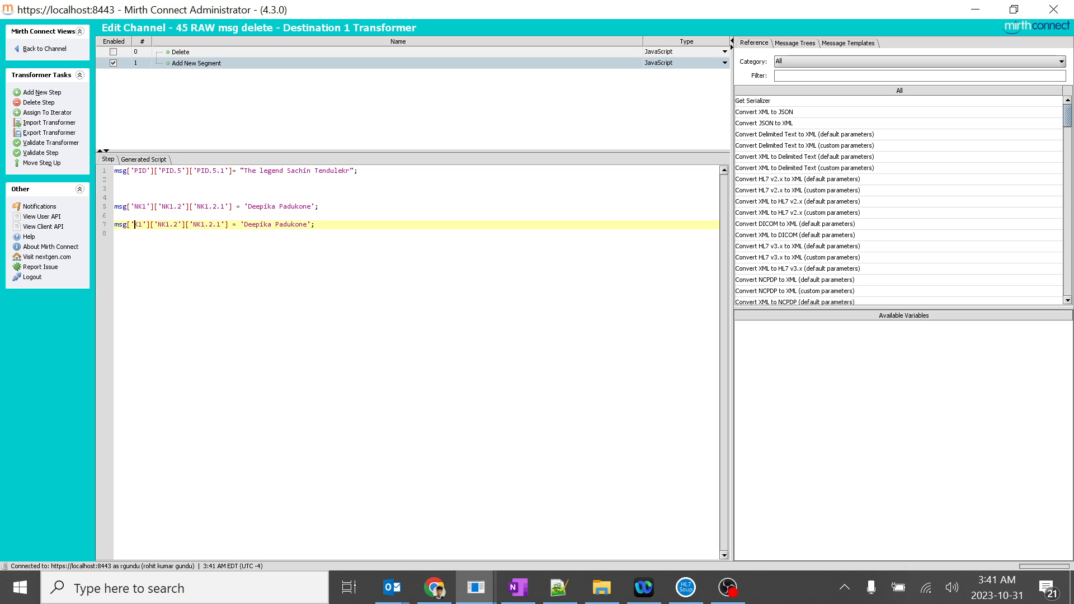
type("ZK")
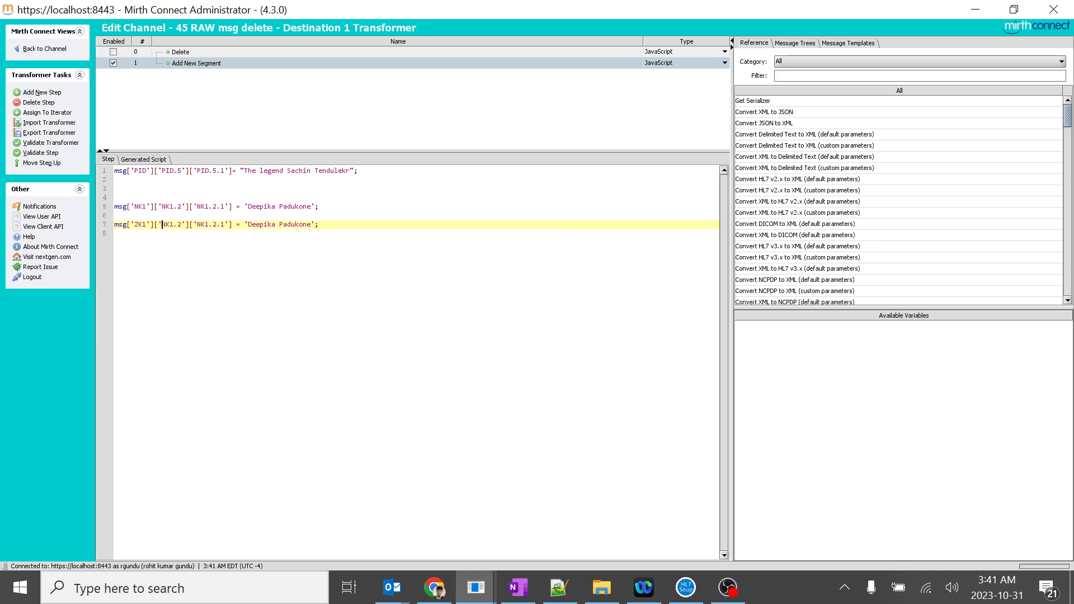
type("ZK1.2")
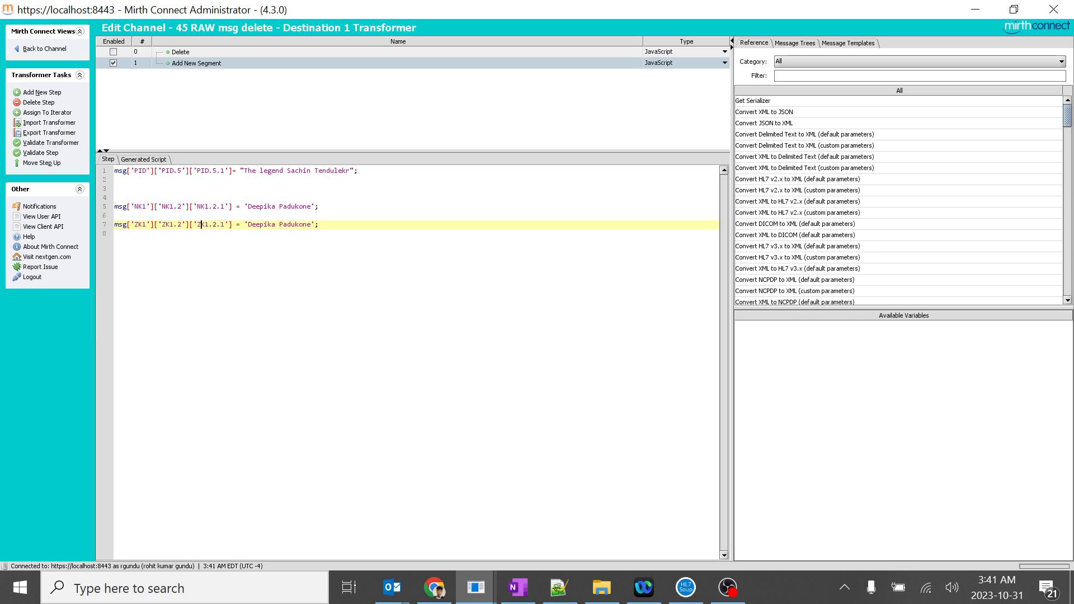
type("2")
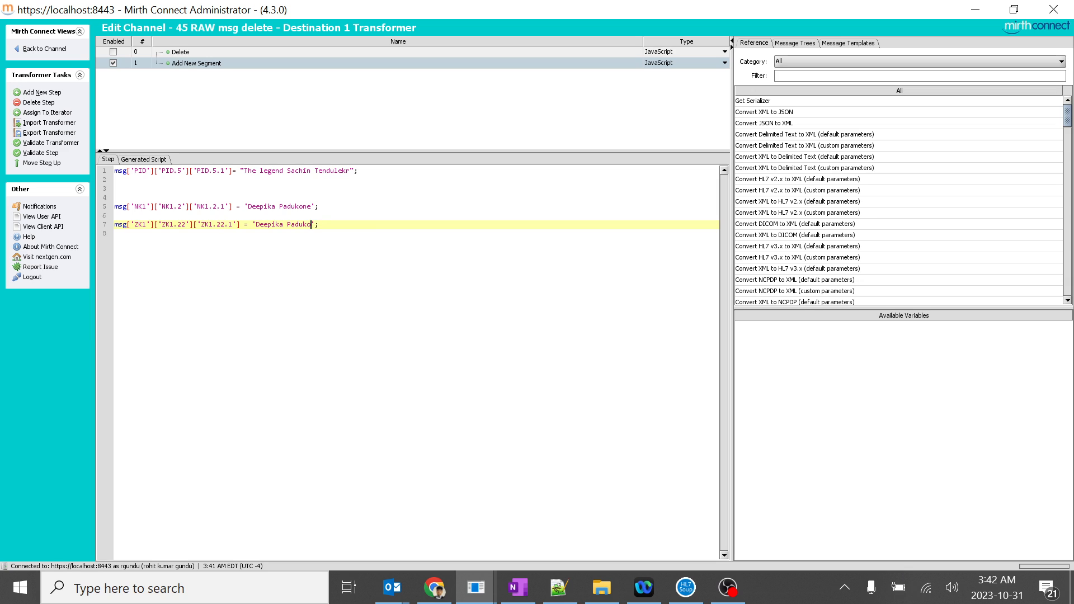
key("Backspace")
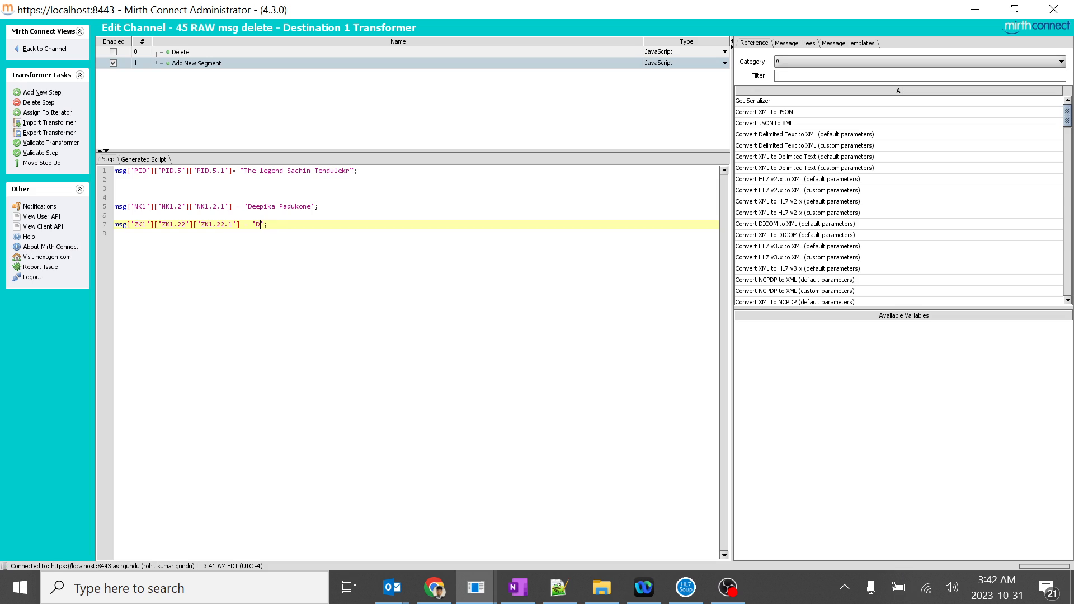
type("Narendra Mo")
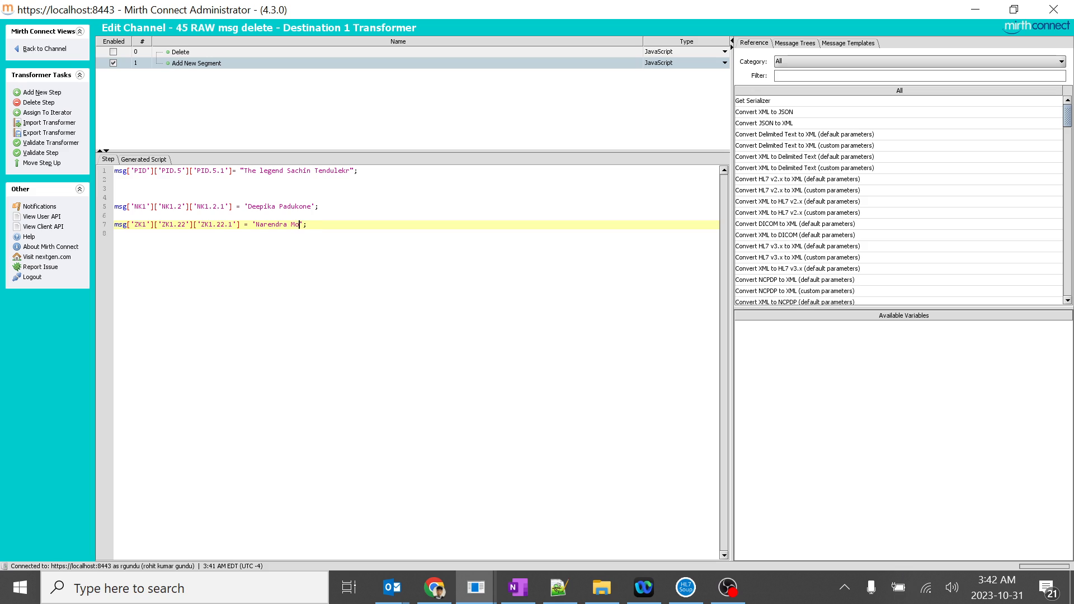
type("di")
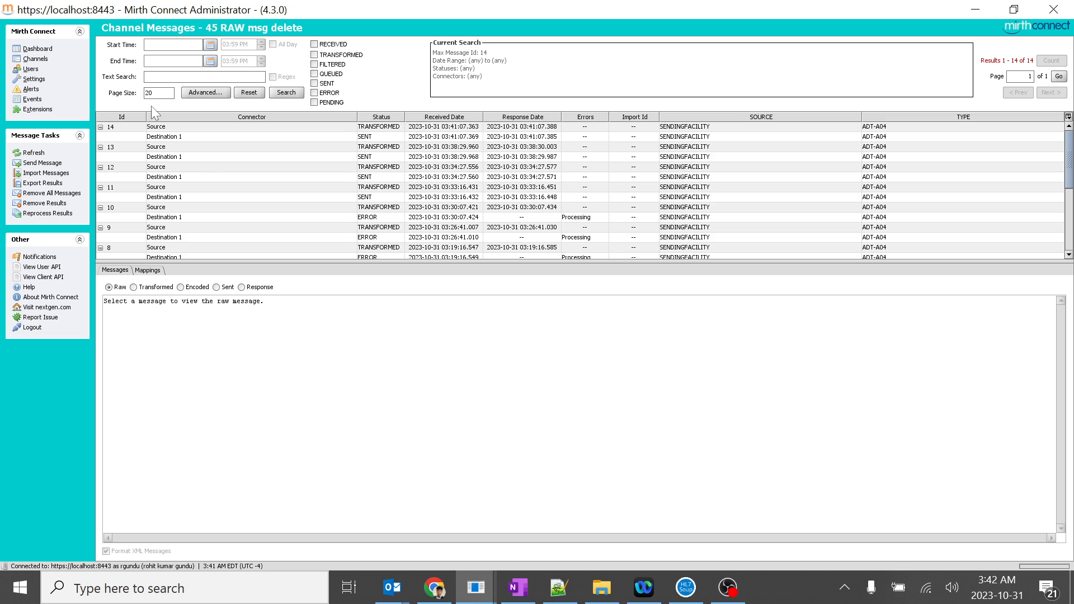
mouse_move(183, 136)
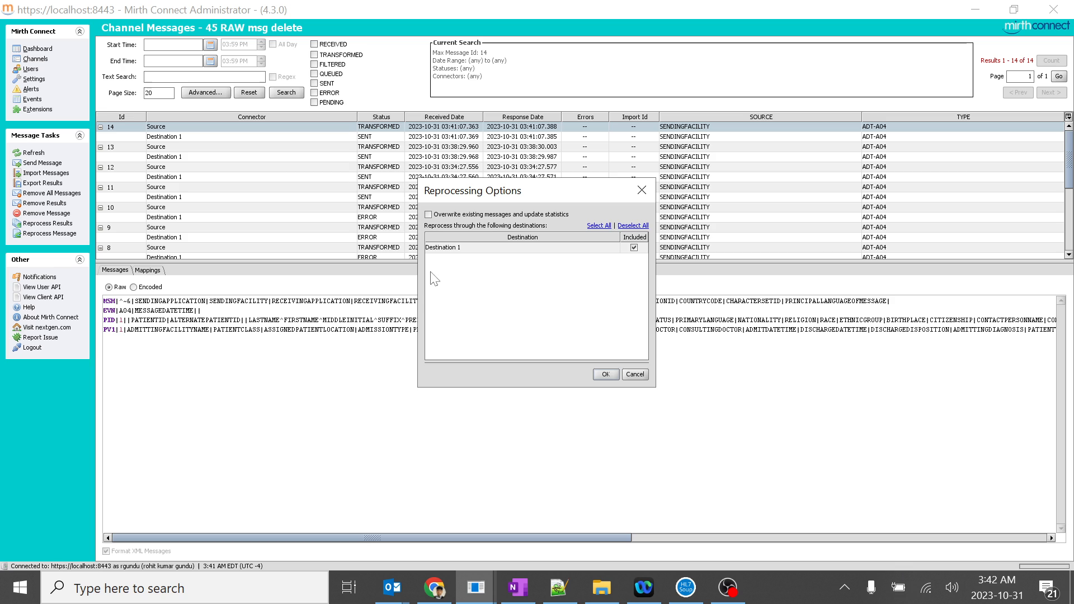
- Reprocess the message to produce message 15 and open the channel for editing
left_click(605, 374)
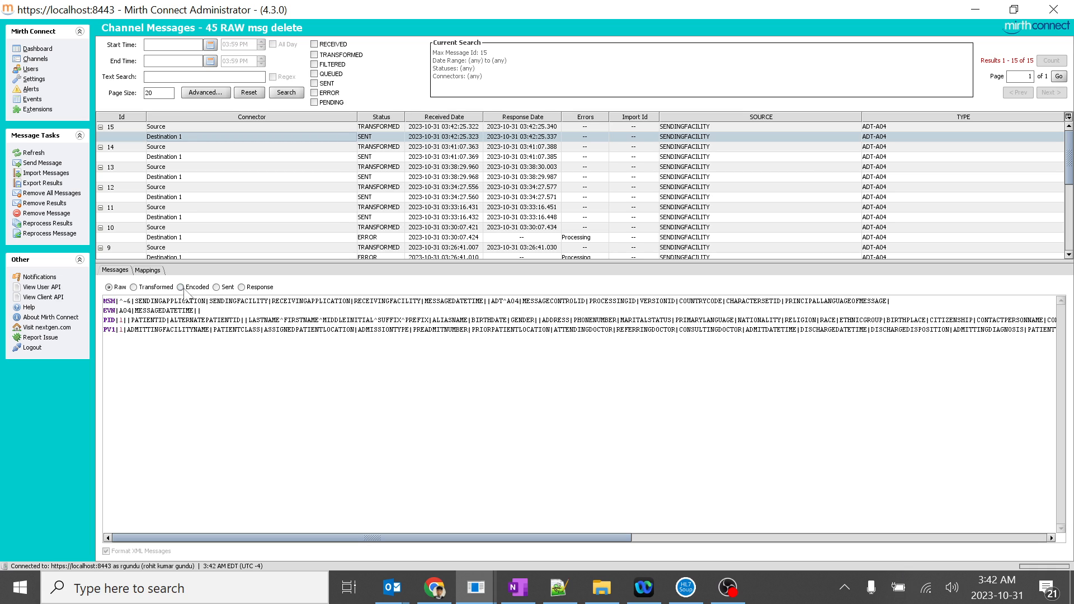
left_click(181, 286)
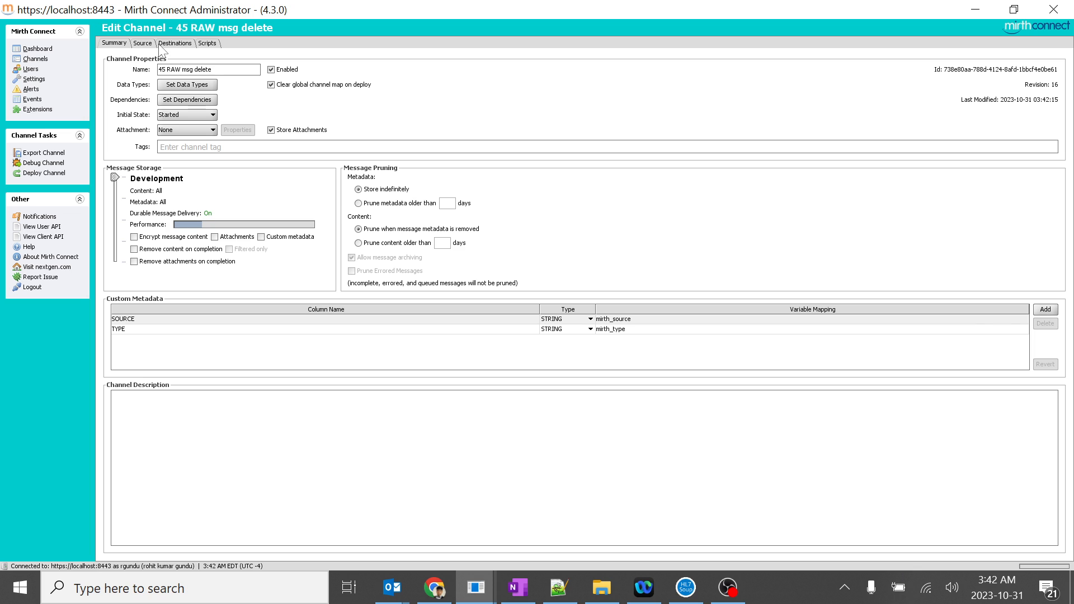
- Reopen the Add New Segment step and type a 'create segment etc' comment on line 9
left_click(176, 43)
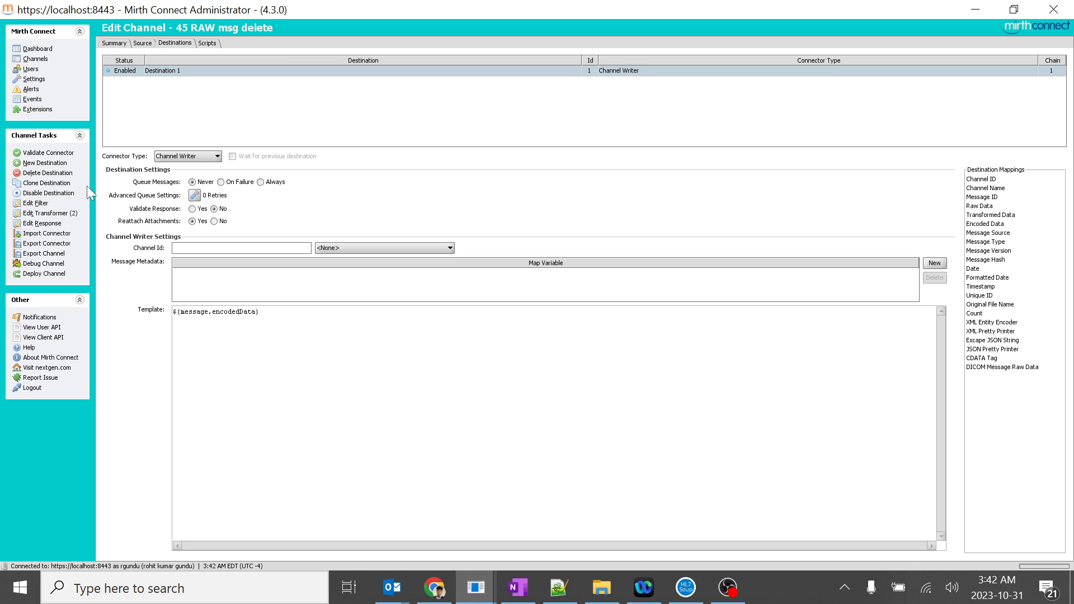
left_click(37, 212)
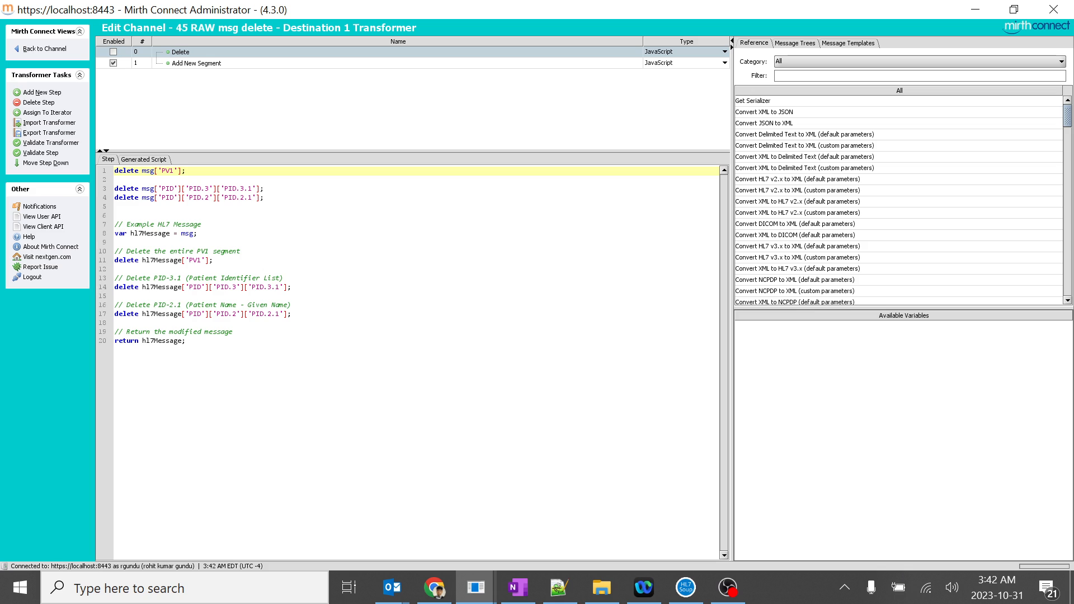
left_click(197, 62)
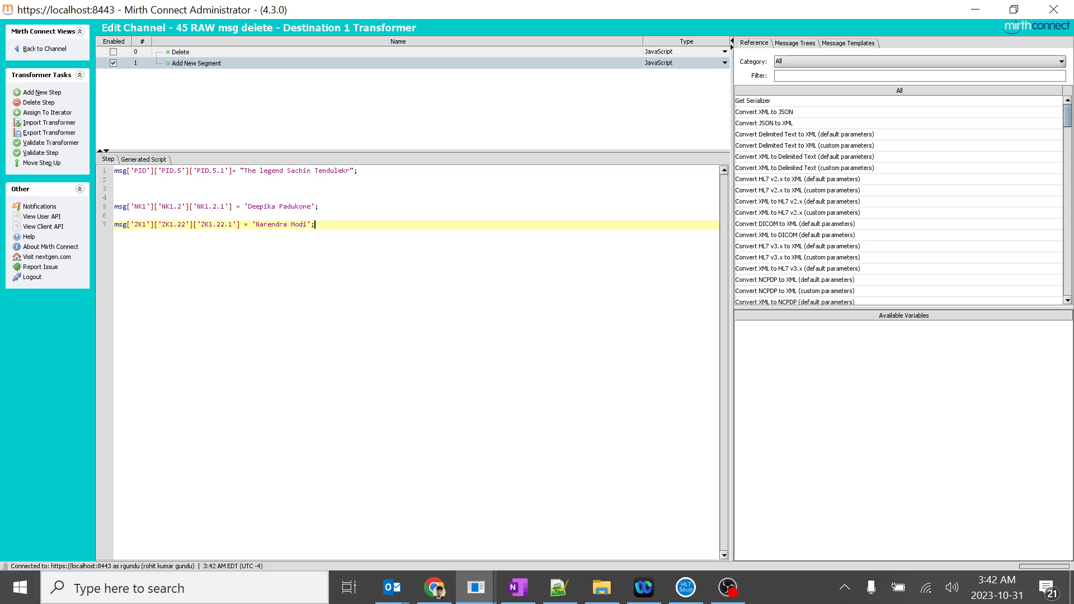
type("create se")
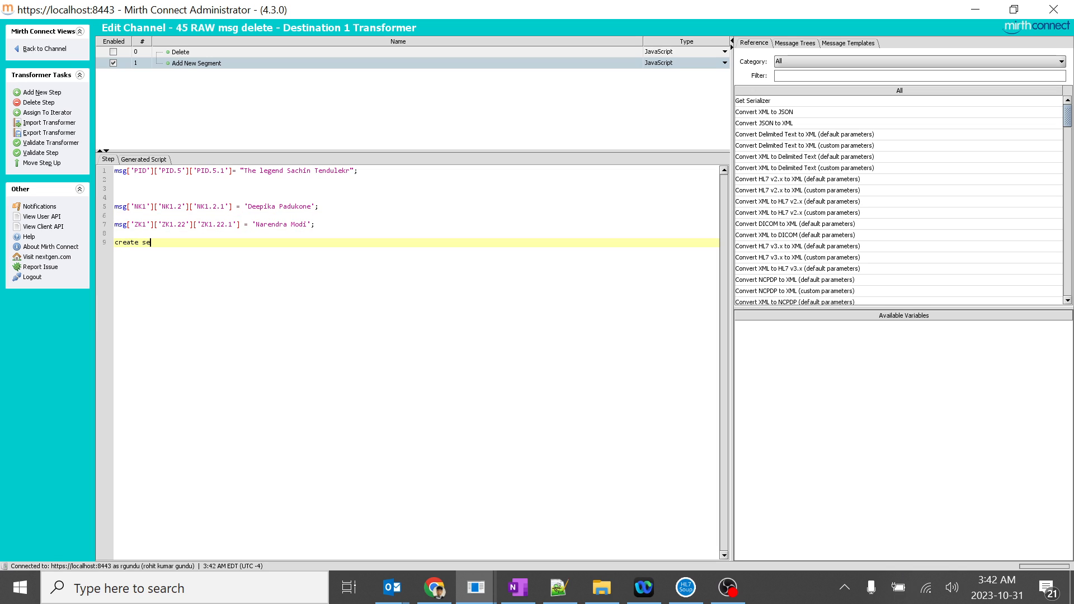
type("gmet etc e")
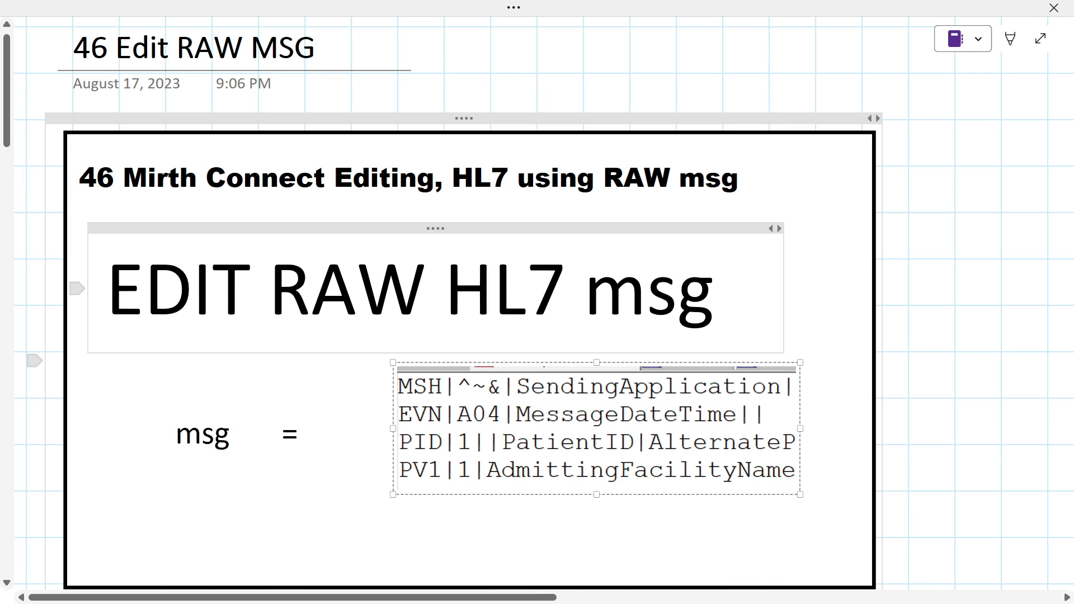
double_click(346, 291)
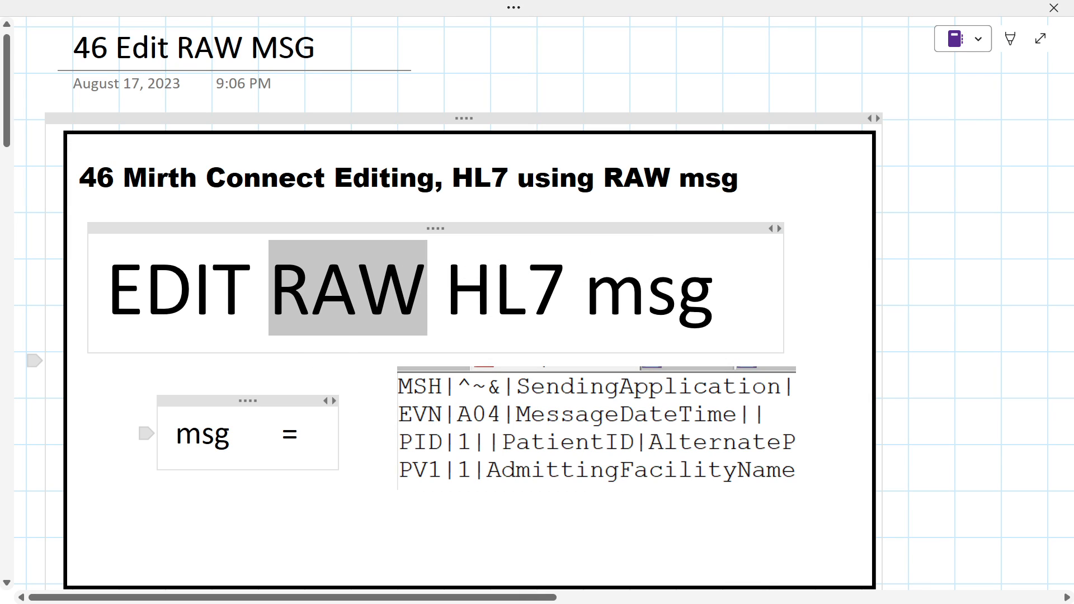
double_click(201, 434)
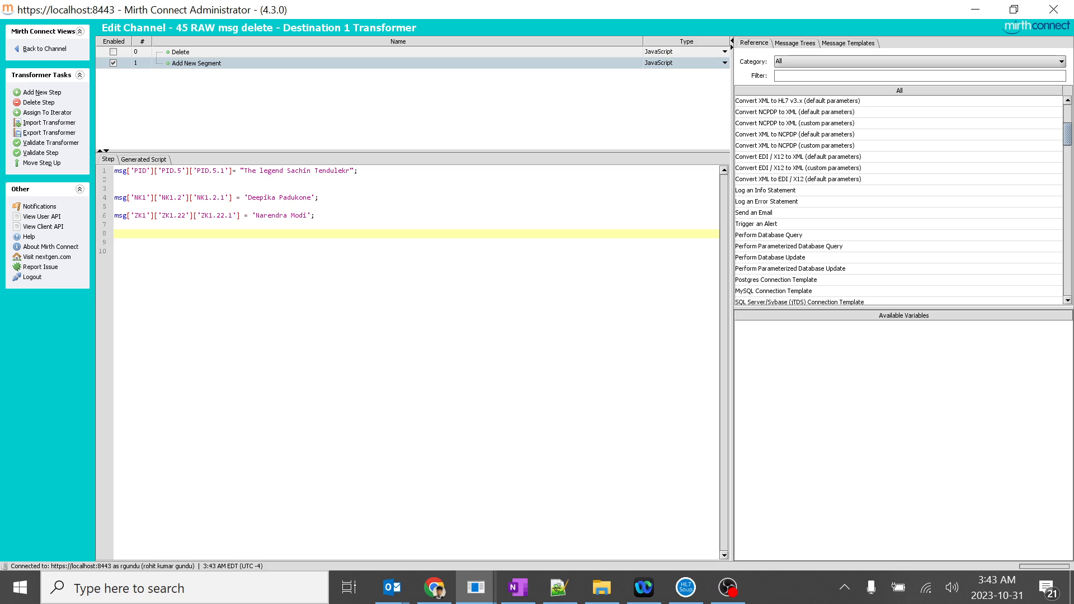
- Add var newObxSegment = 'OBX|1|ST|1001^Result^L||This is a new result|' assigned to msg['OBX'] and start deploying
type("var newObxSegment = 'OBX|1|ST|1001^Result^L||This is a new result|';")
left_click(414, 242)
type("msg['OBX'] = newObxSegment;")
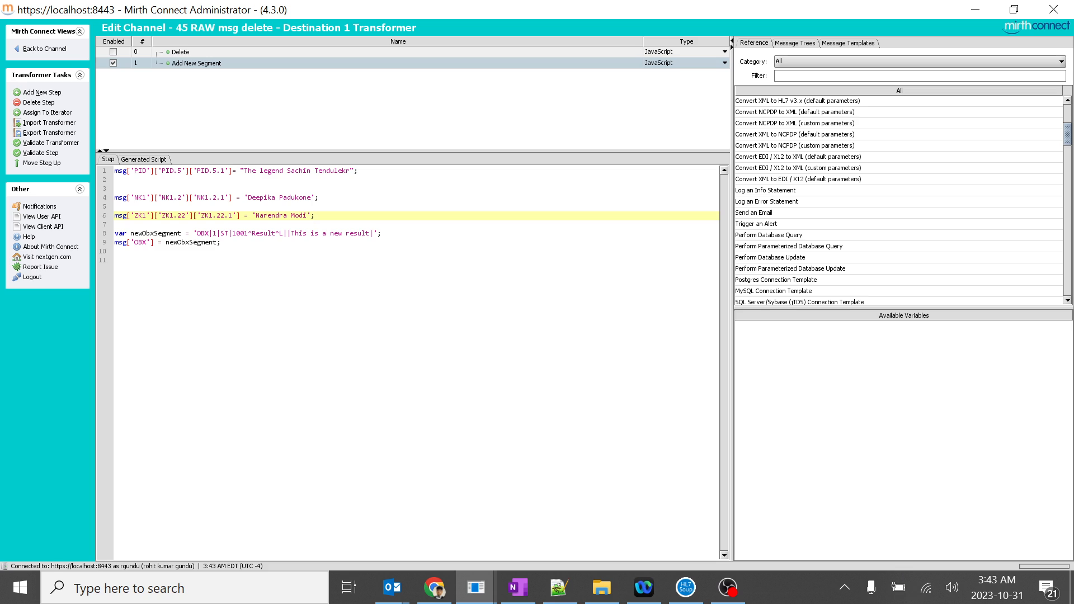
key("Enter")
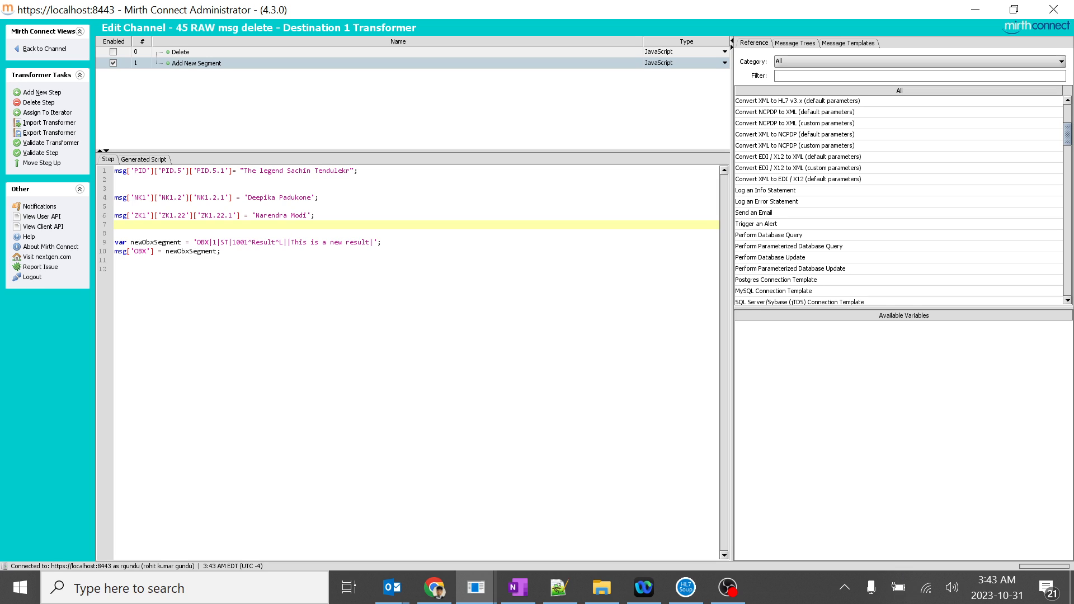
double_click(154, 242)
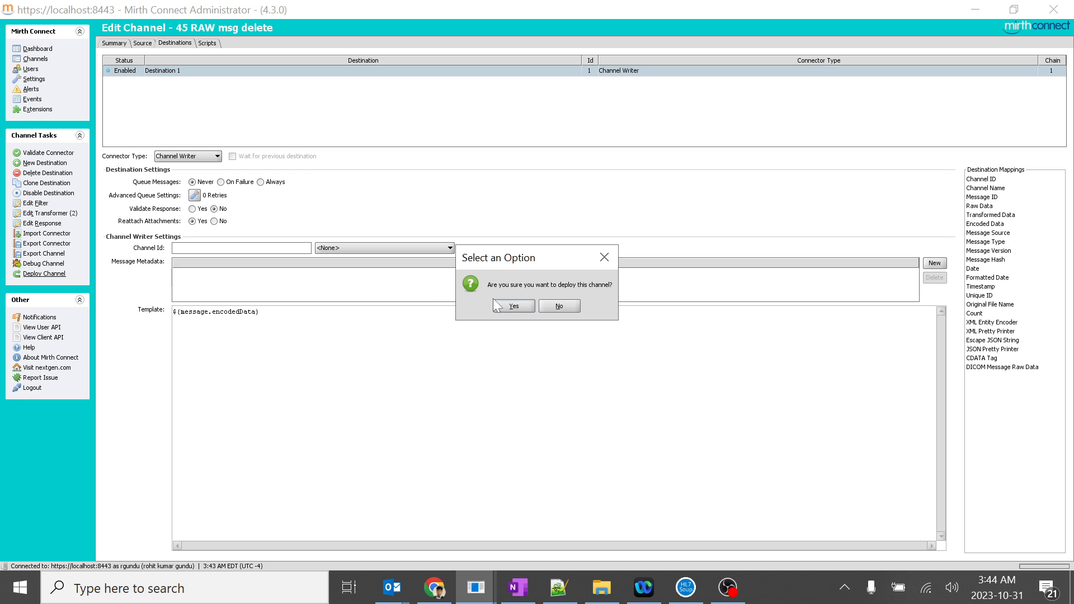
- Confirm the deploy and reprocess the message through Destination 1
left_click(514, 305)
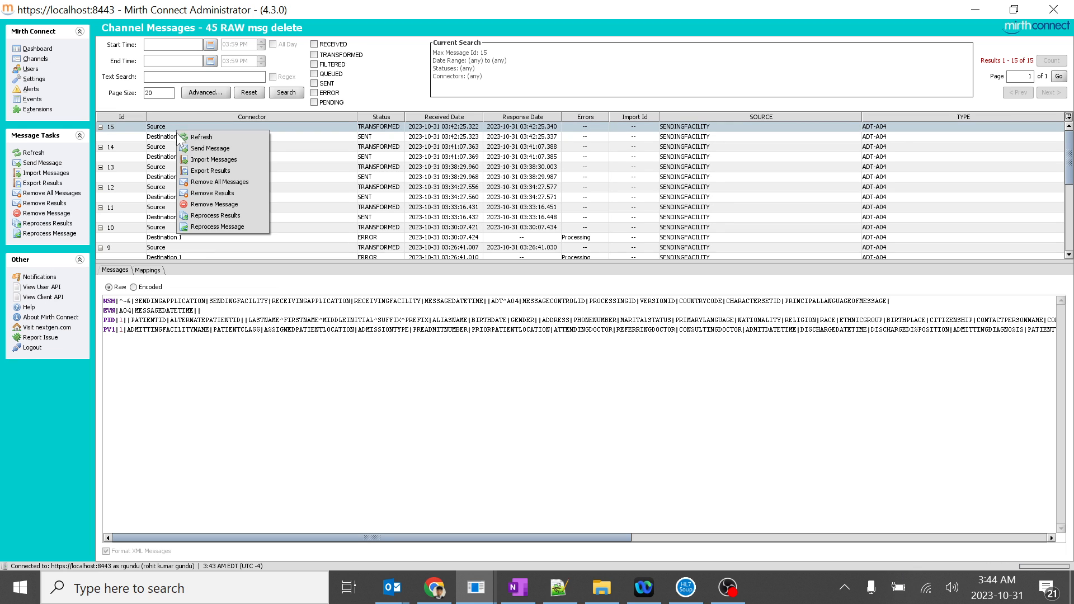
left_click(217, 226)
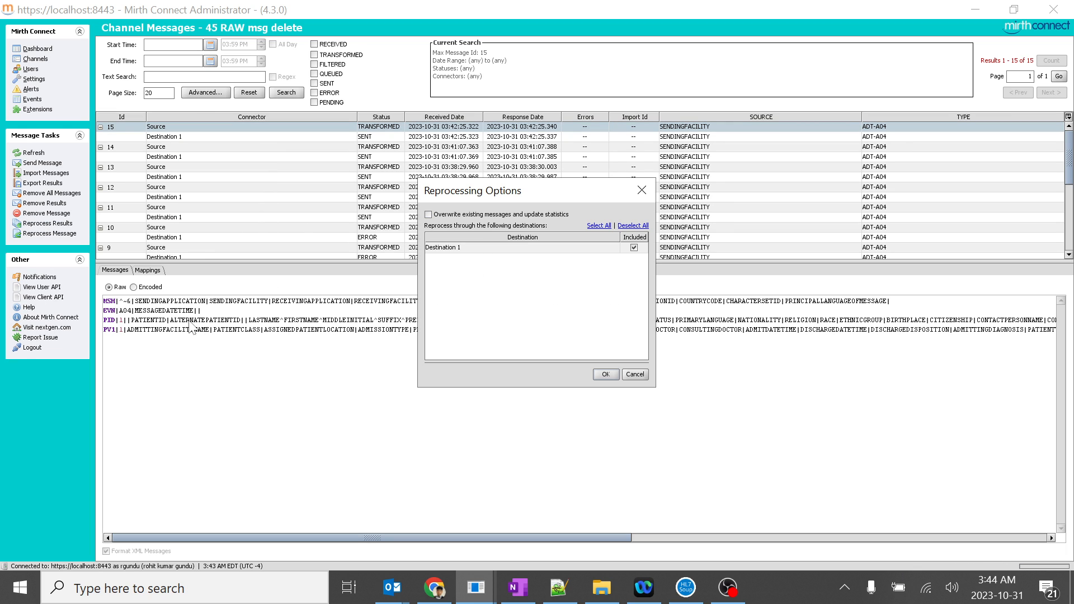
left_click(605, 373)
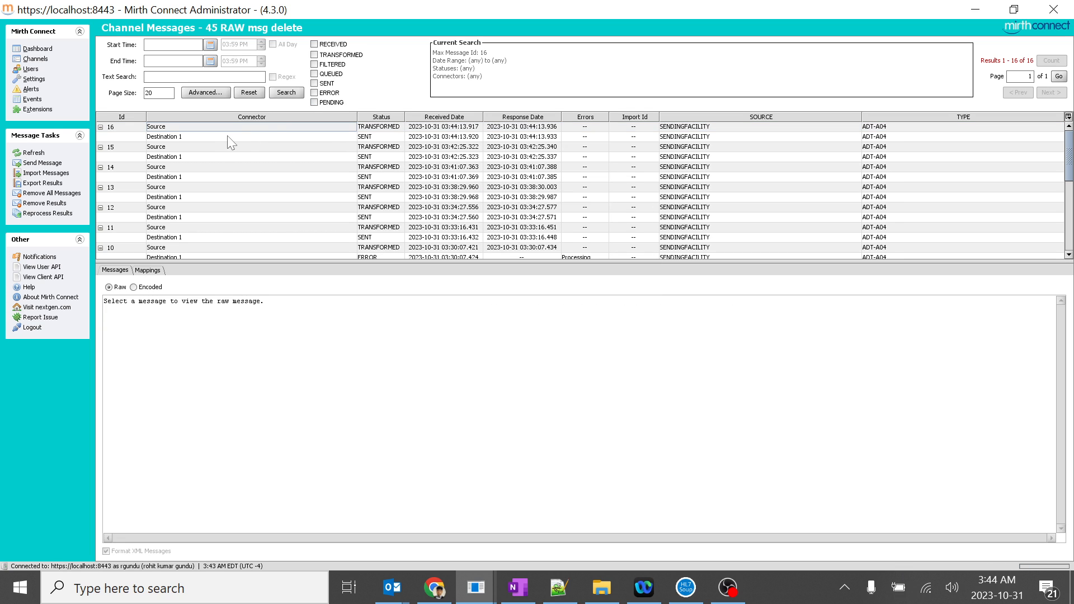
- Show message 16's encoded output and highlight the new OBX 'This is a new result' segment
left_click(164, 135)
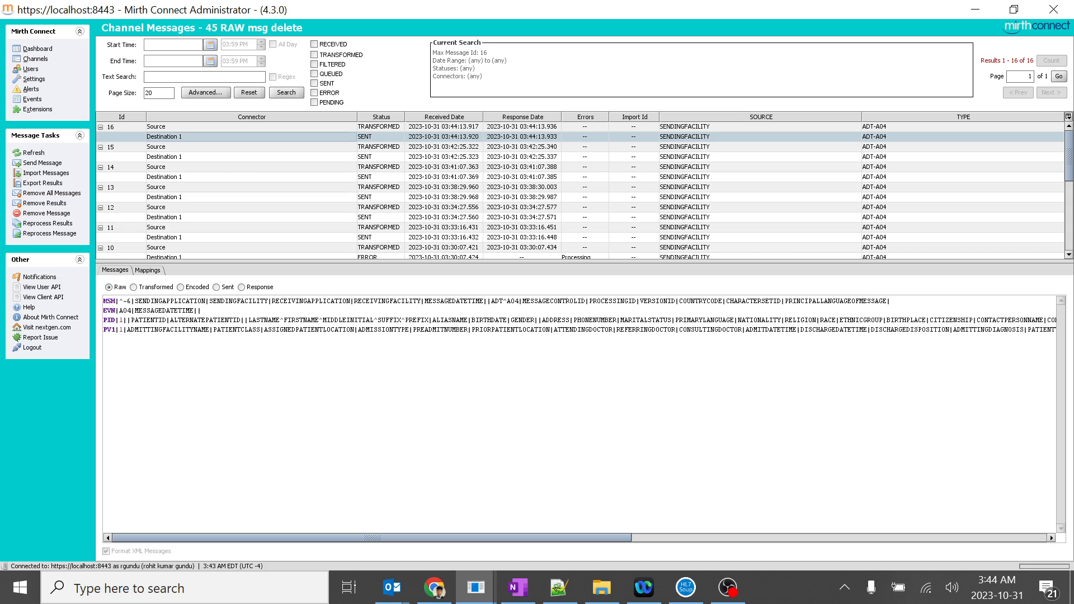
left_click(181, 286)
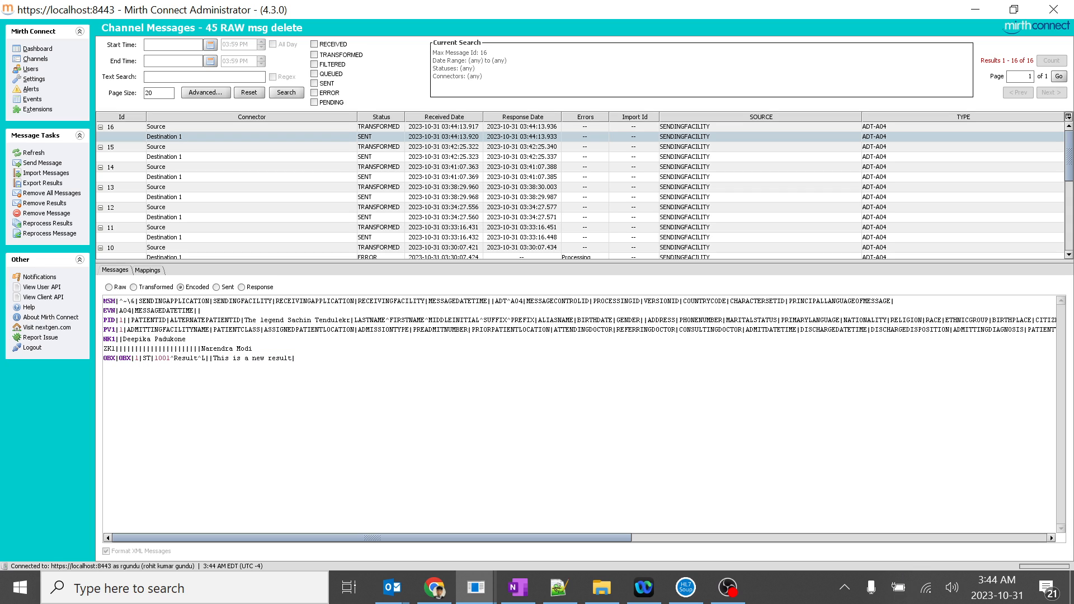
double_click(116, 358)
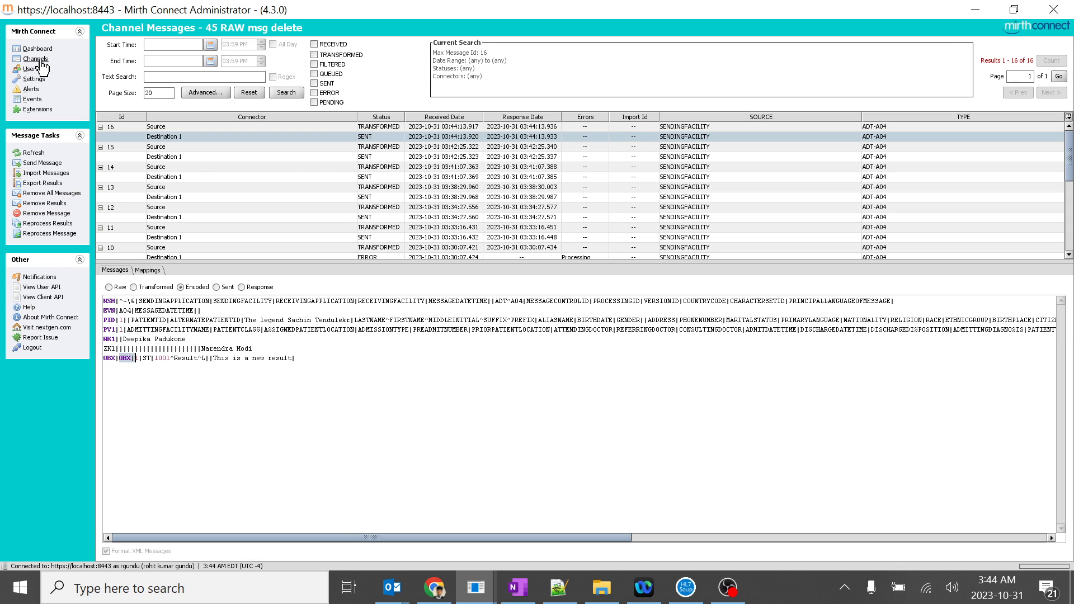
- Review the Add New Segment transformer step of the '45 RAW msg delete' channel
left_click(31, 58)
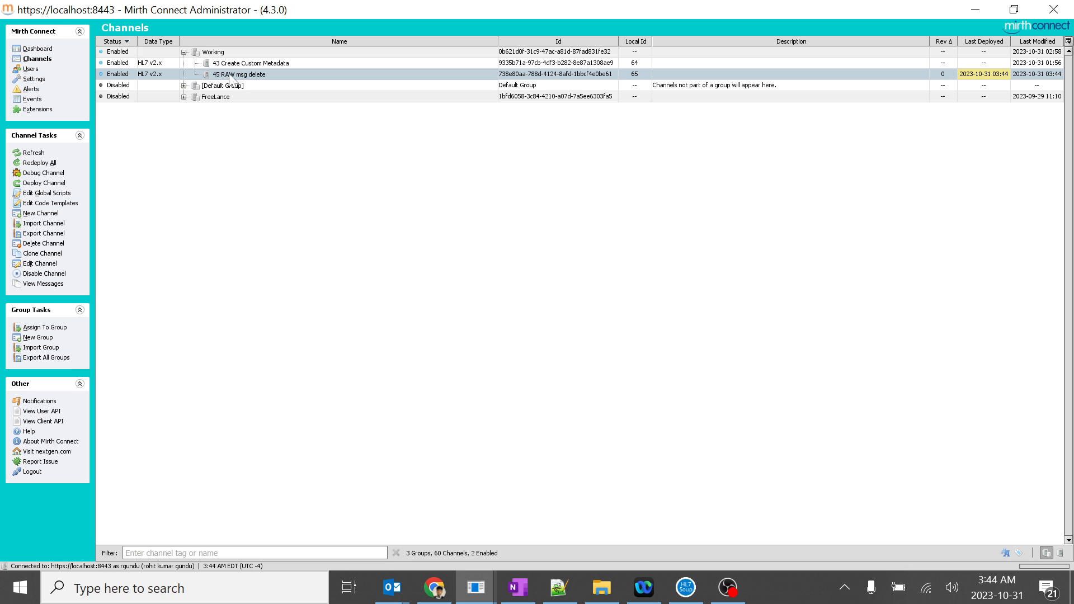
double_click(235, 74)
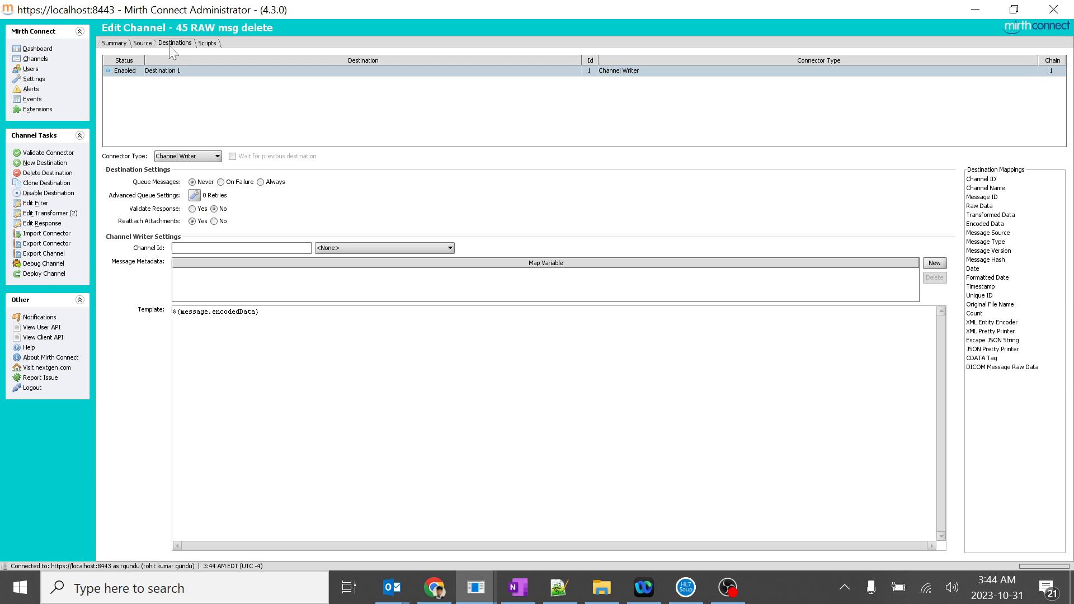
left_click(35, 212)
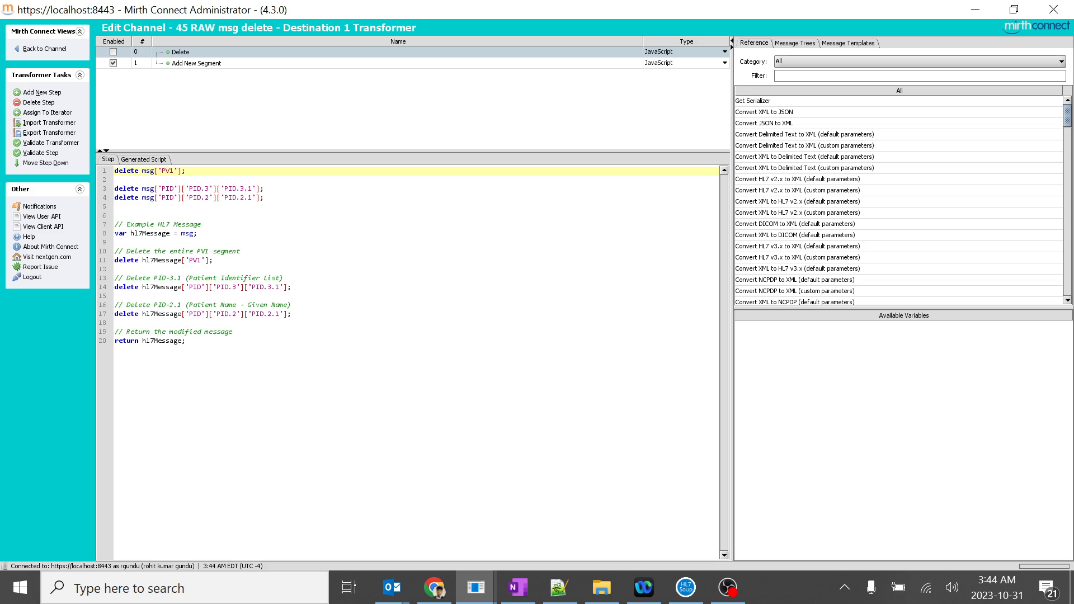
left_click(197, 62)
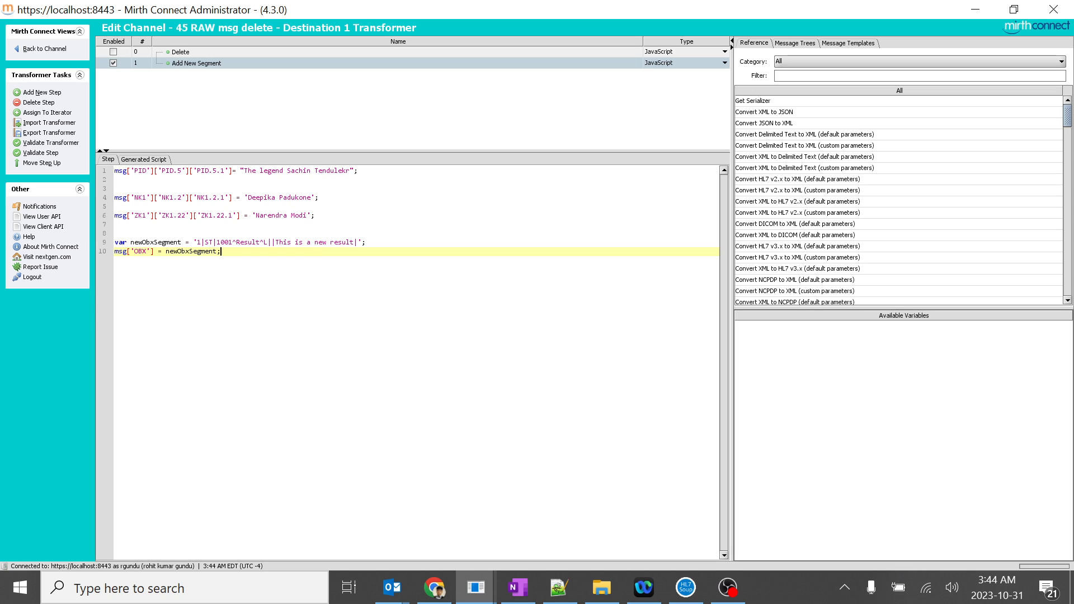
- Return to the channel settings and save the channel unchanged
left_click_drag(199, 242, 354, 242)
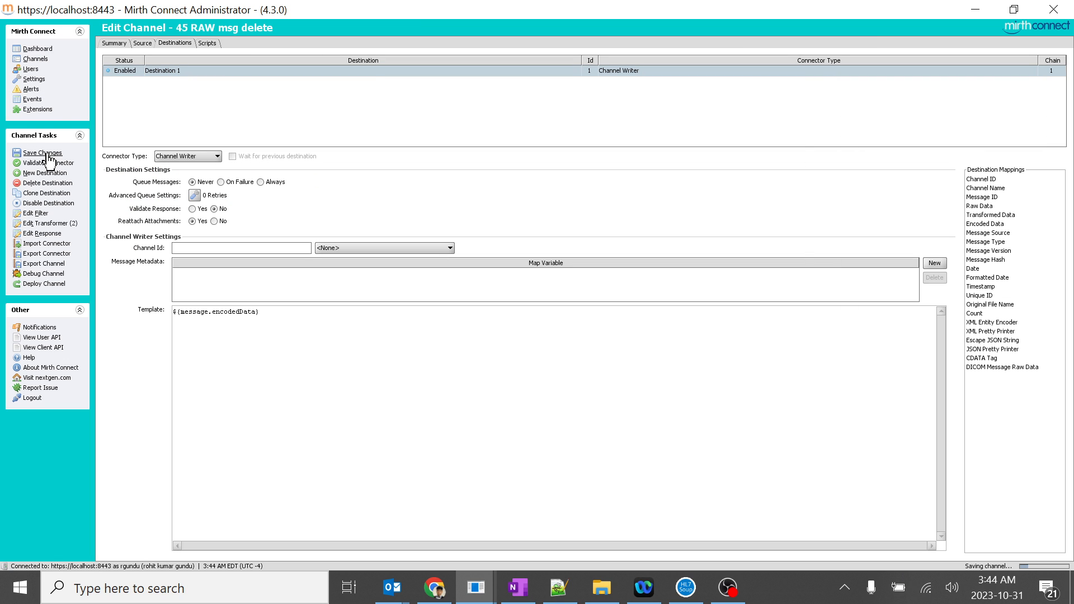
left_click(40, 152)
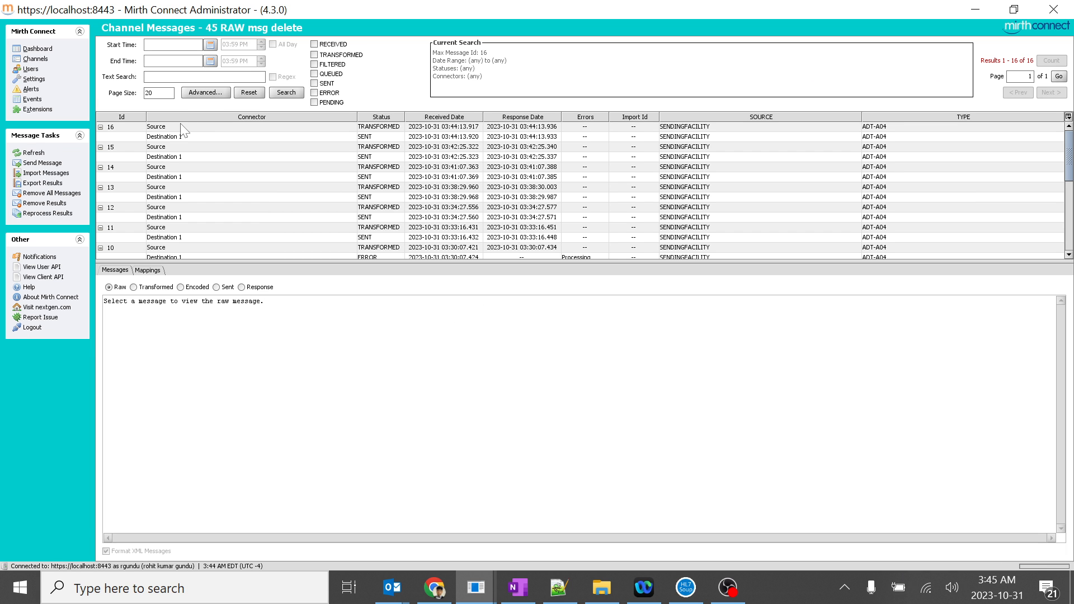
- Reprocess an earlier message through Destination 1
right_click(162, 217)
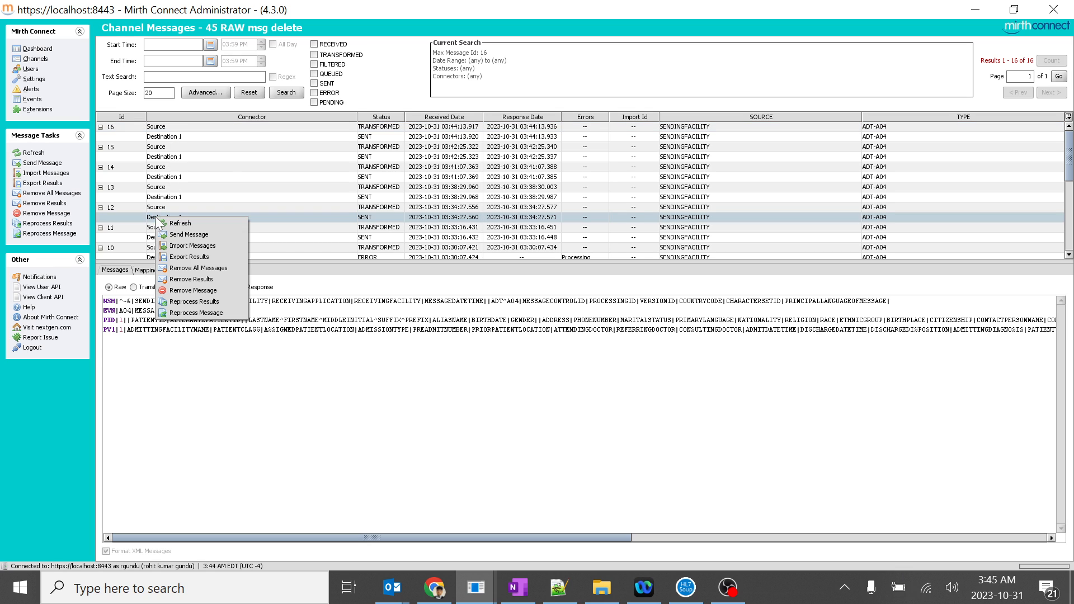
left_click(196, 313)
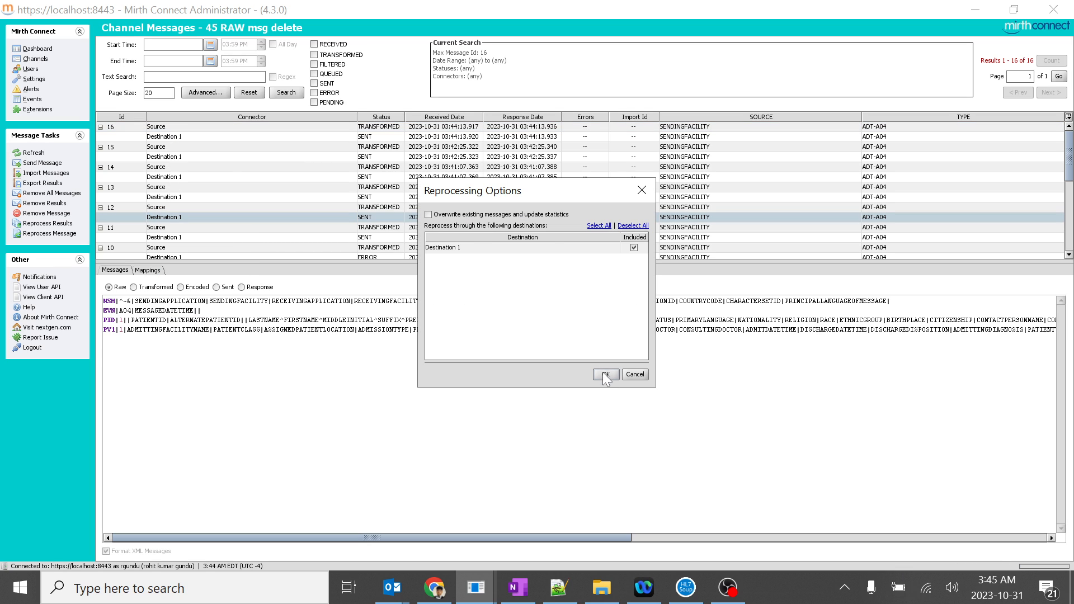
left_click(605, 374)
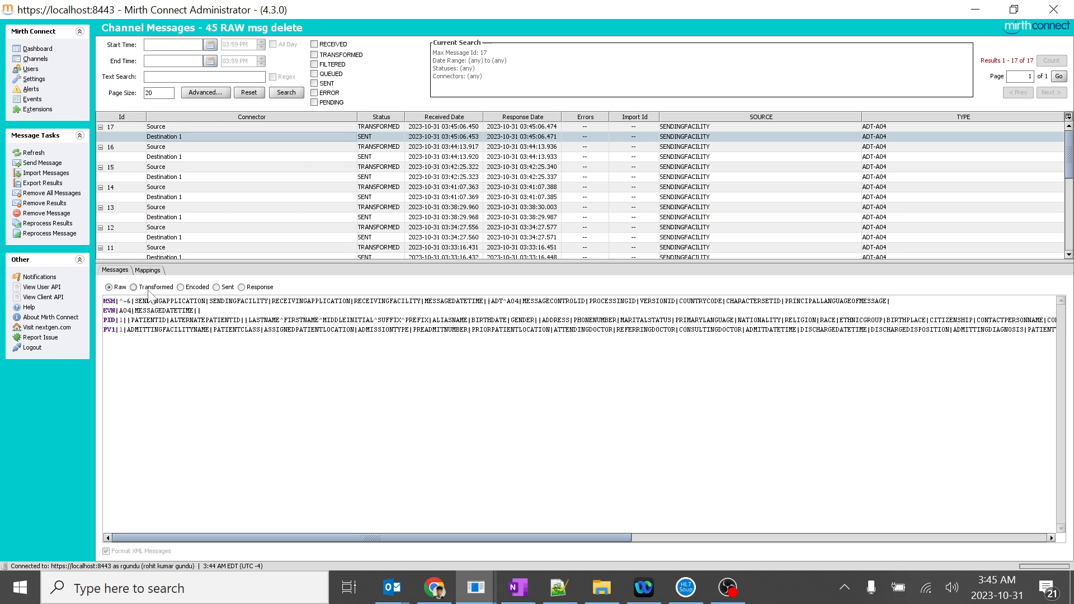
- Verify message 17's encoded output, then go back to the channel list
left_click(183, 286)
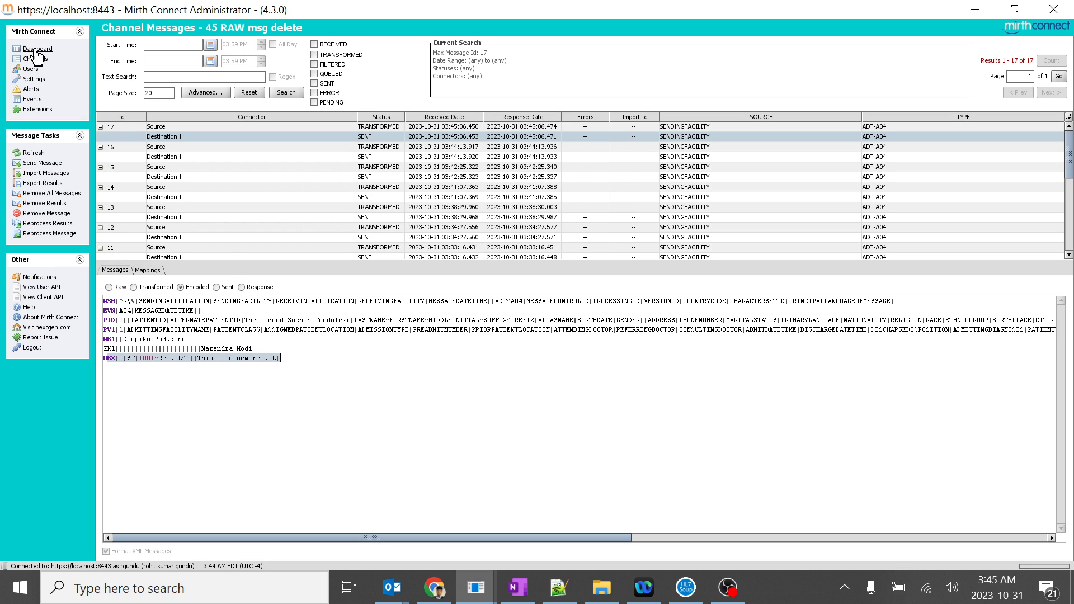
left_click(33, 59)
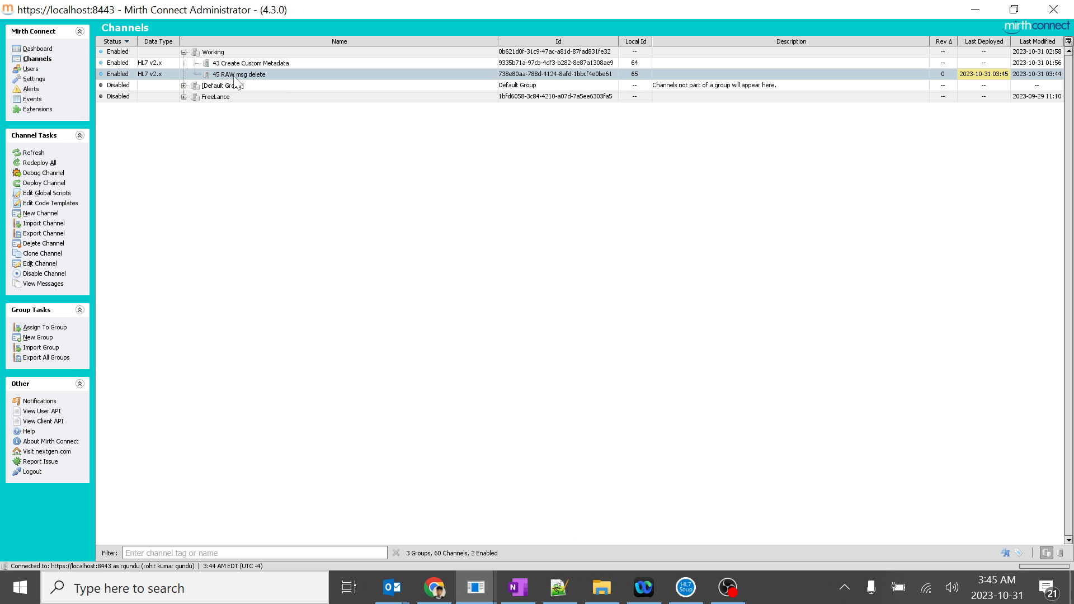
- Add an if-block after the OBX lines that deletes msg['NK1'] when it exists
double_click(237, 74)
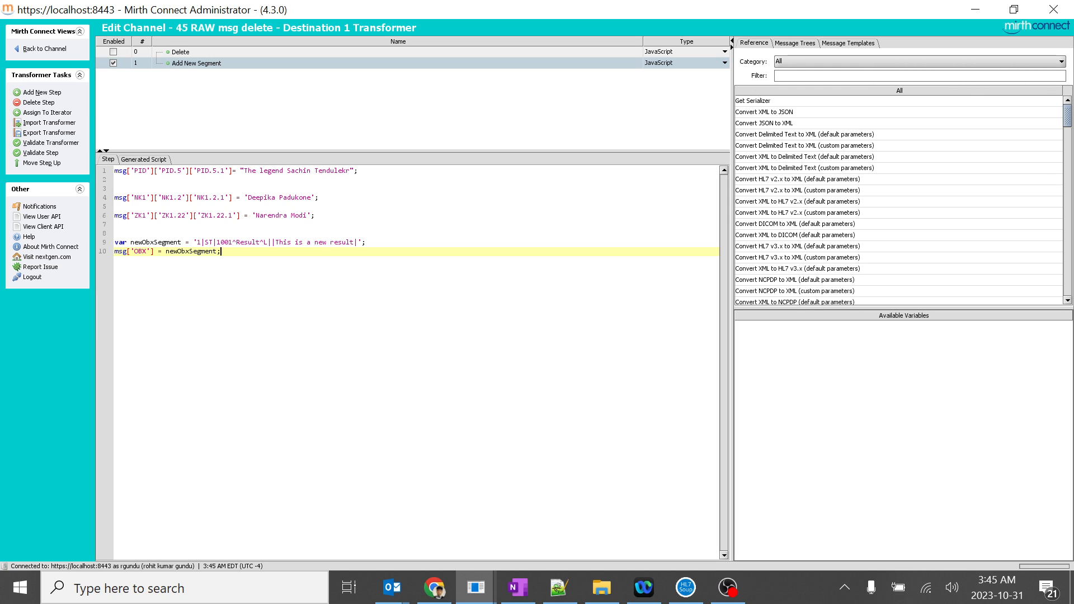
key("Enter")
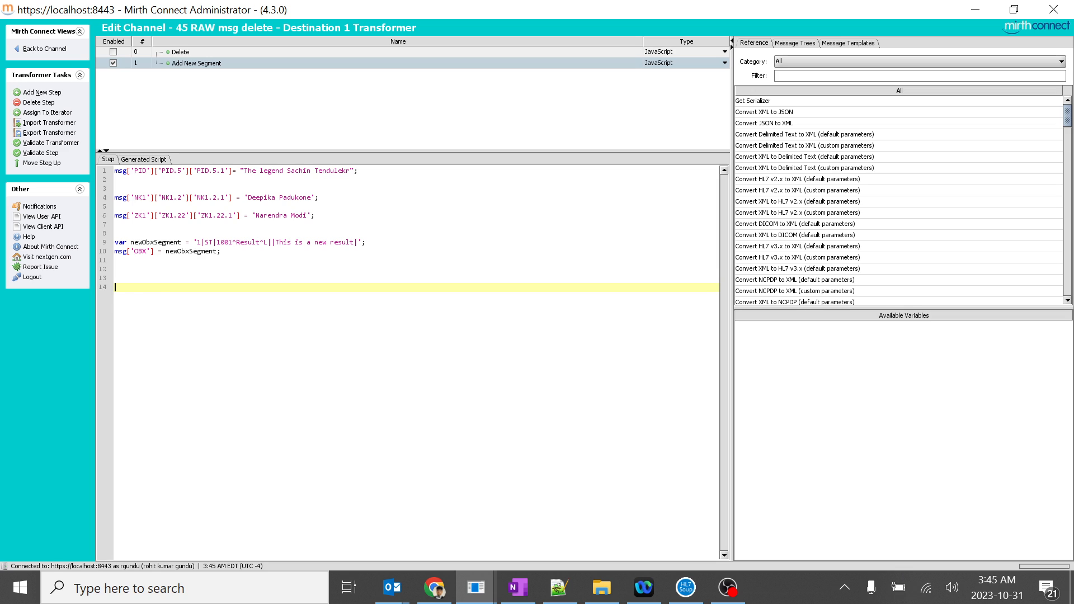
type("if (msg['NK1']) {\\n    delete msg['NK1'];\\n} else {\\n    // Handle the case where NK1 segment doesn't exist\\n}")
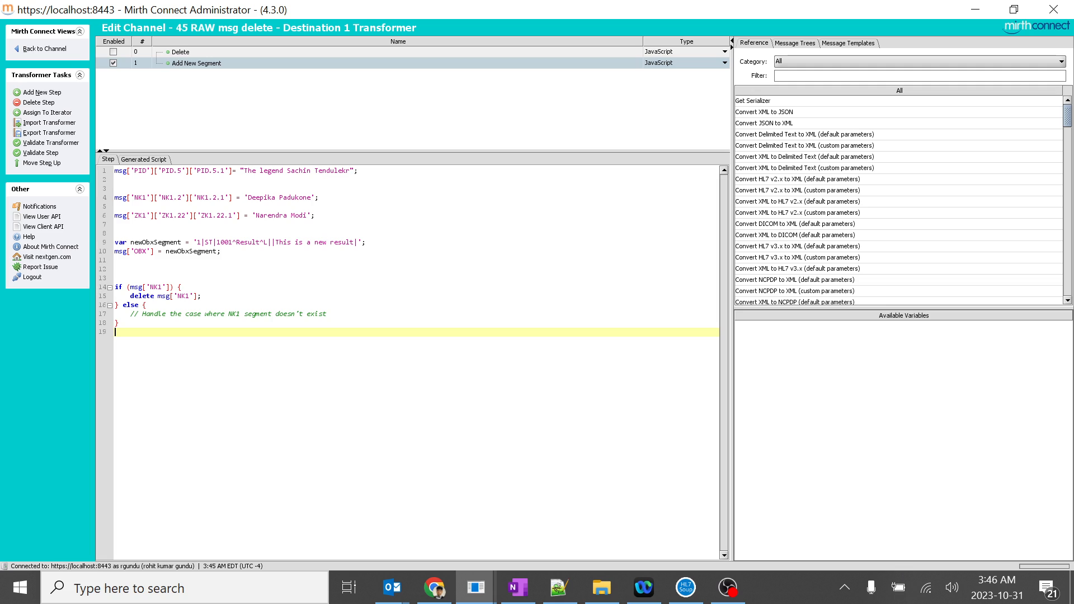
- Change the if condition's segment name from NK1 to PID
left_click(159, 287)
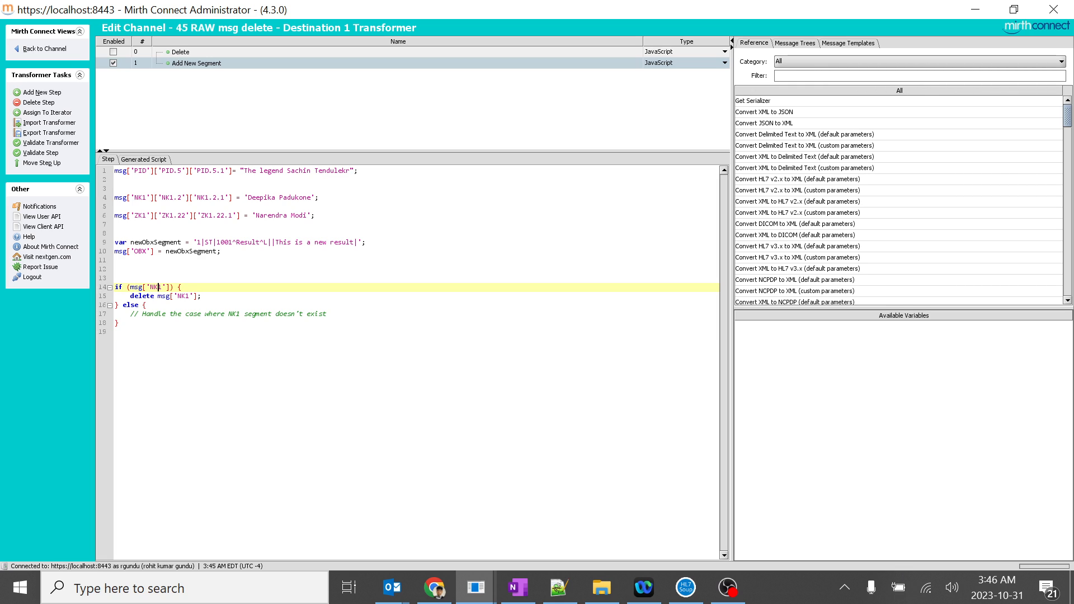
type("PID")
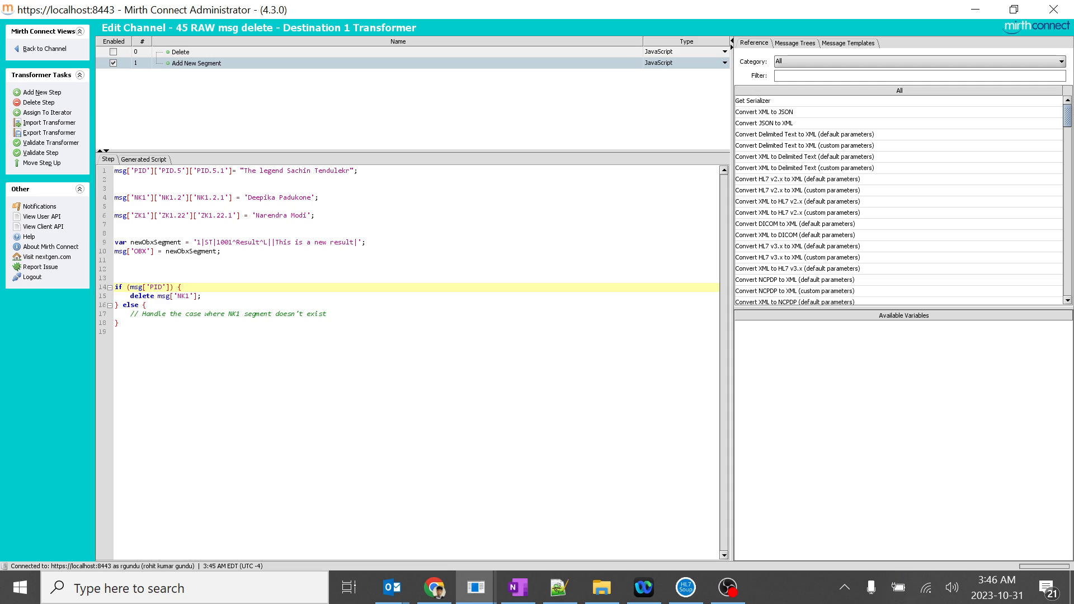
double_click(183, 295)
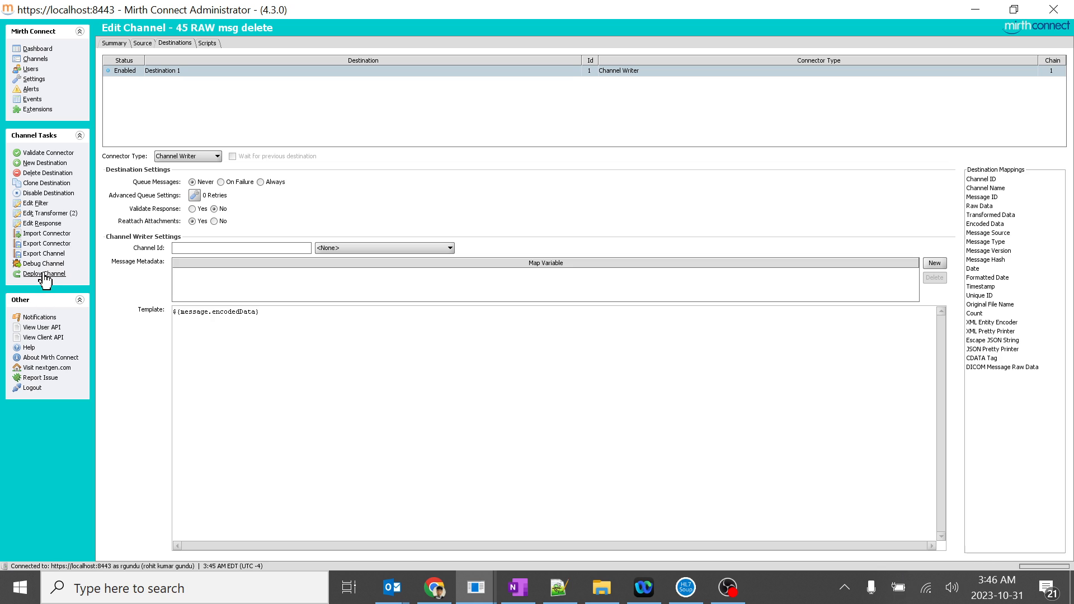
- Deploy the updated channel and reprocess message 17 through Destination 1
left_click(42, 273)
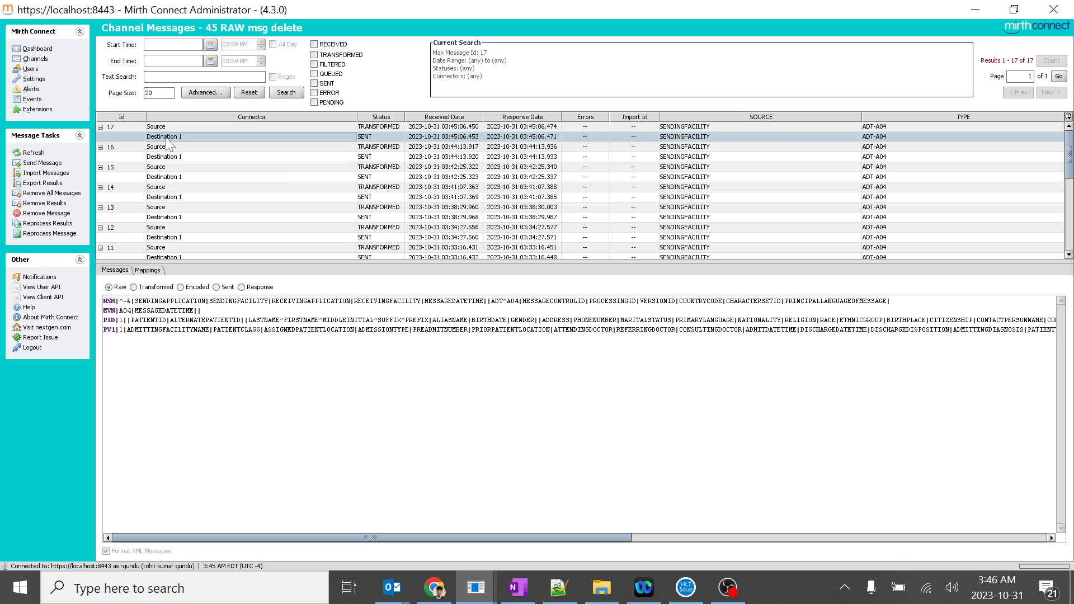
mouse_move(185, 143)
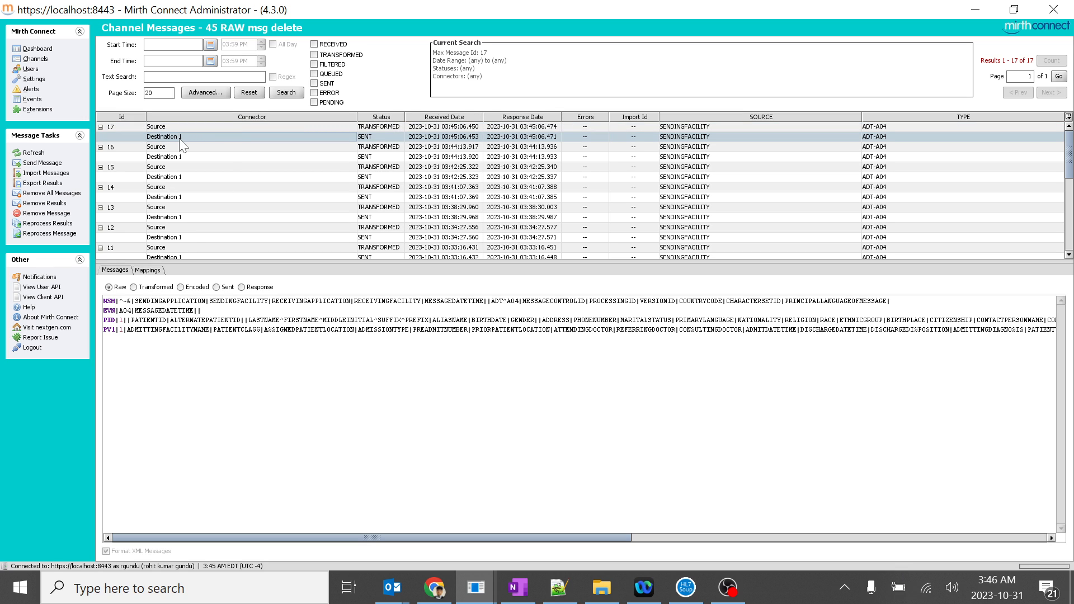
left_click(50, 232)
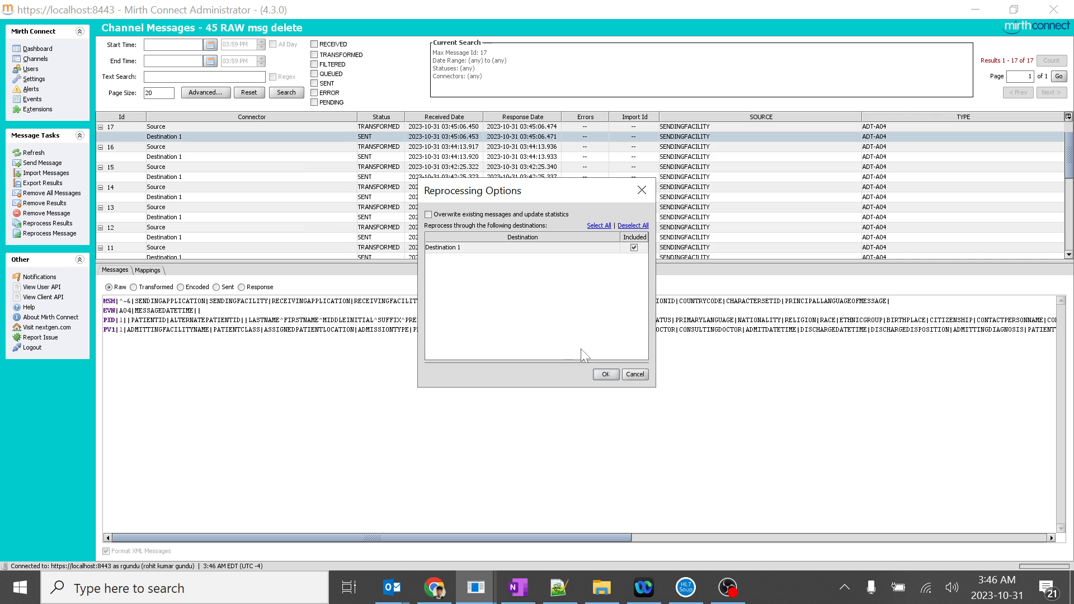
left_click(605, 373)
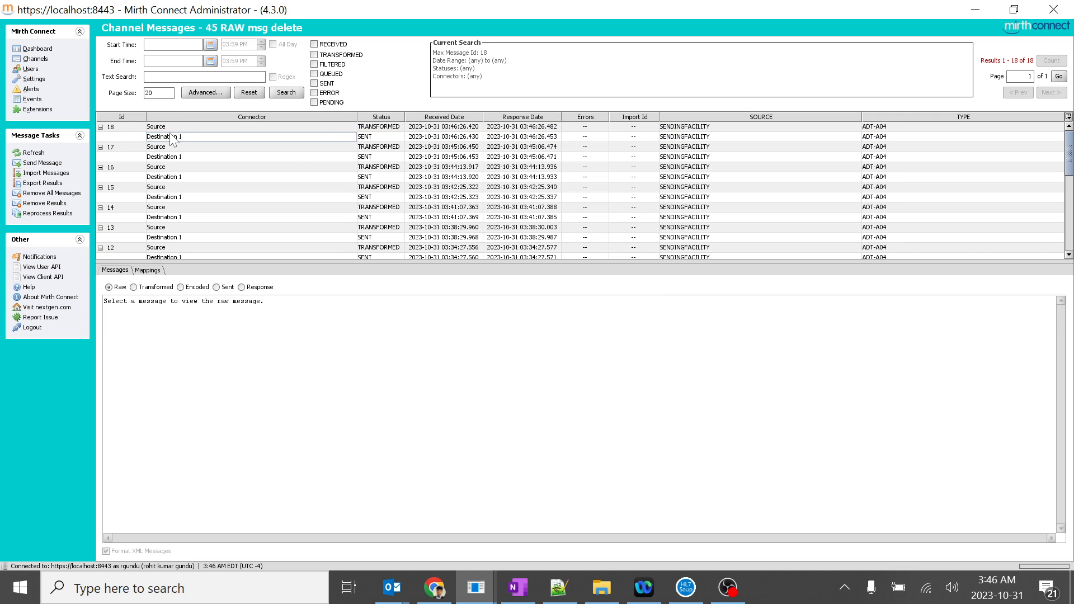
- Compare message 18's encoded output (NK1, ZK1, OBX, no PID) against its raw message
left_click(164, 137)
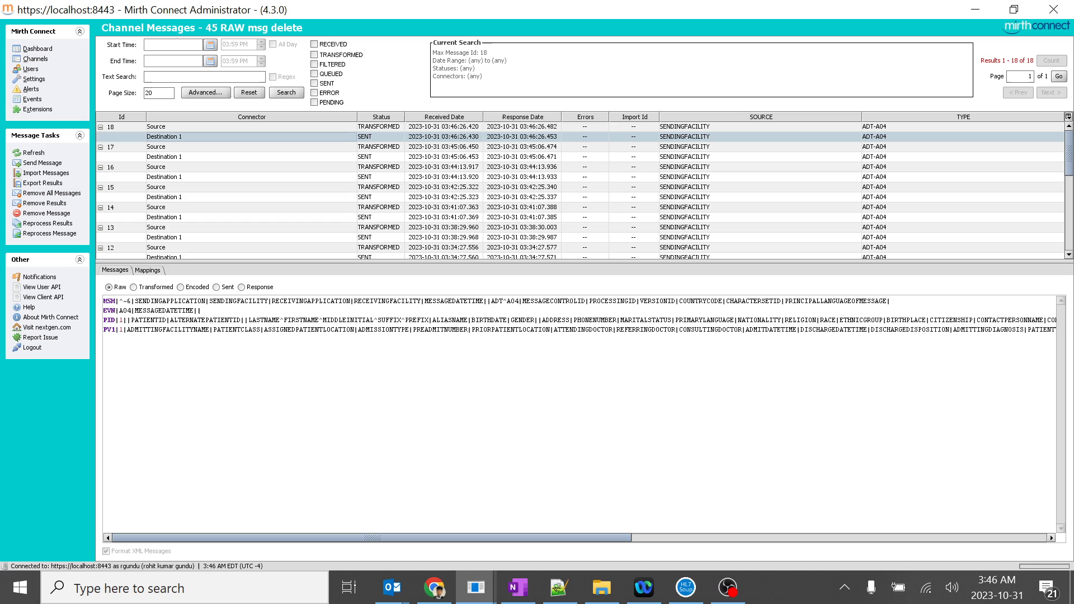
left_click(184, 286)
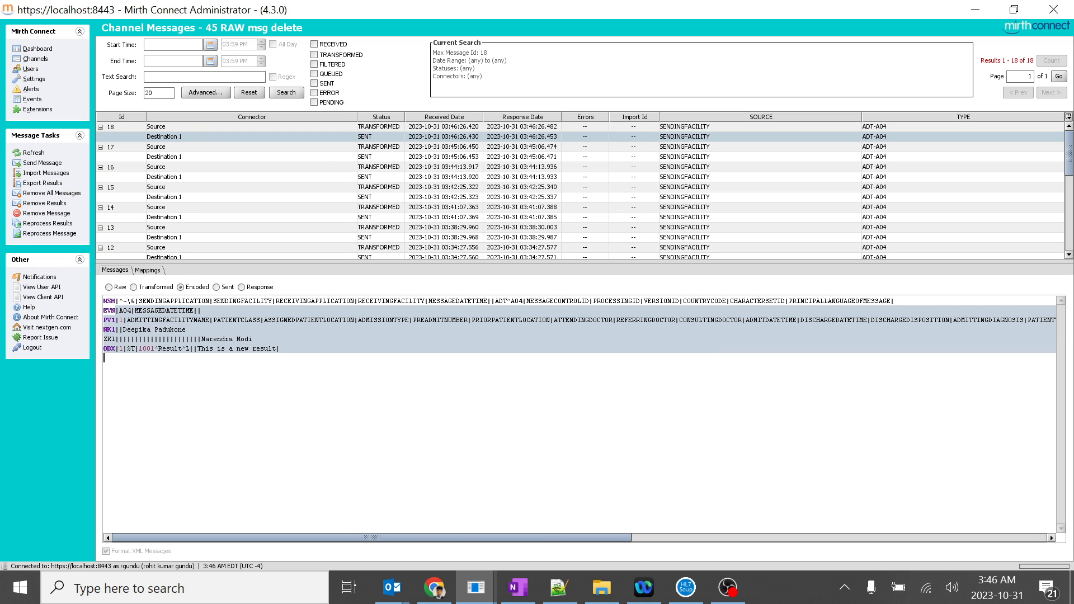
left_click(89, 286)
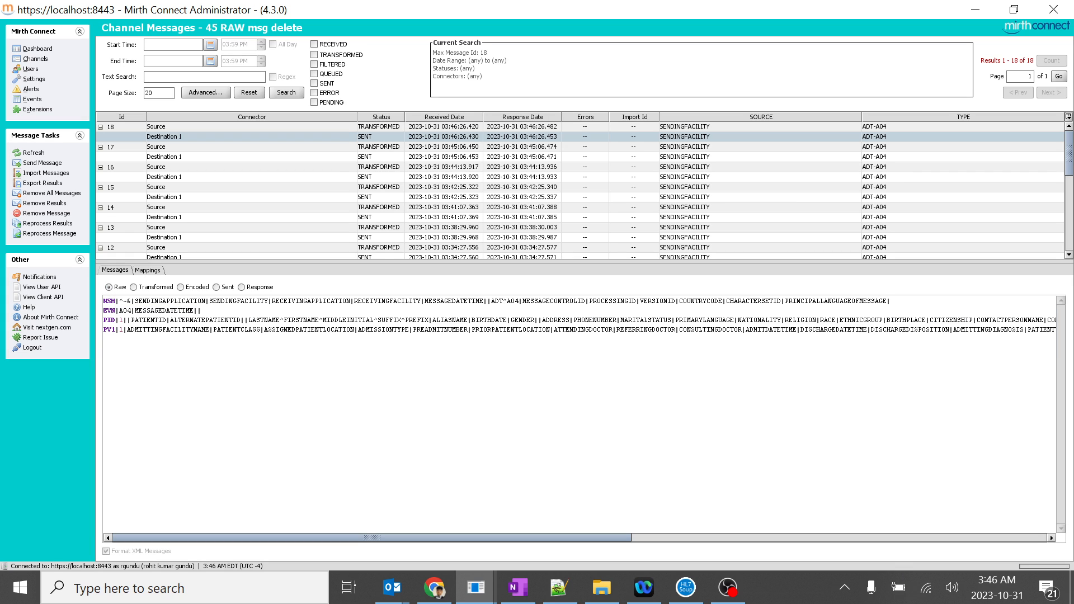
left_click(183, 287)
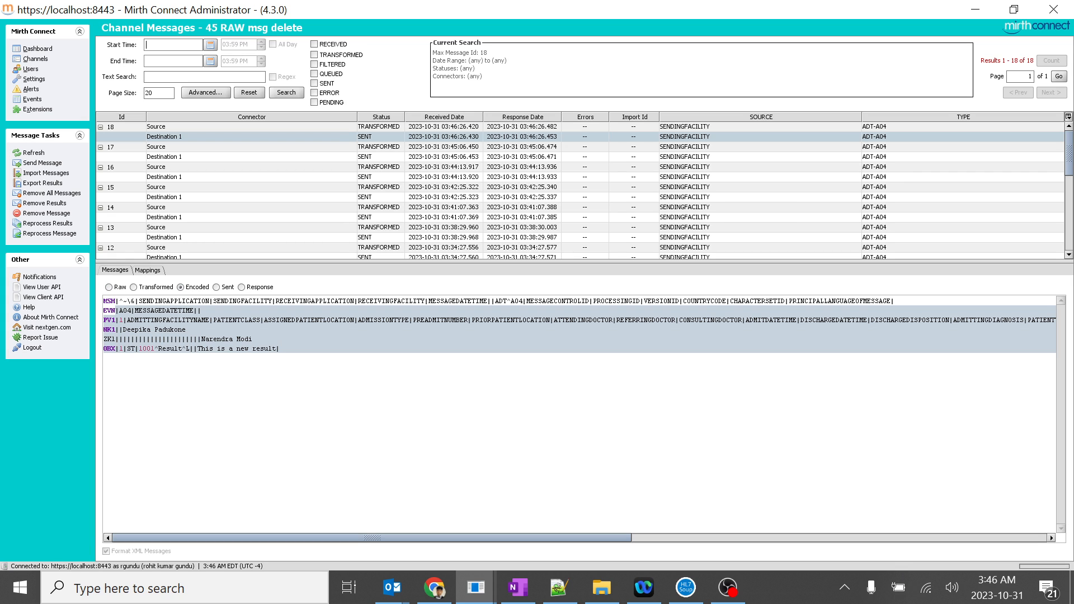